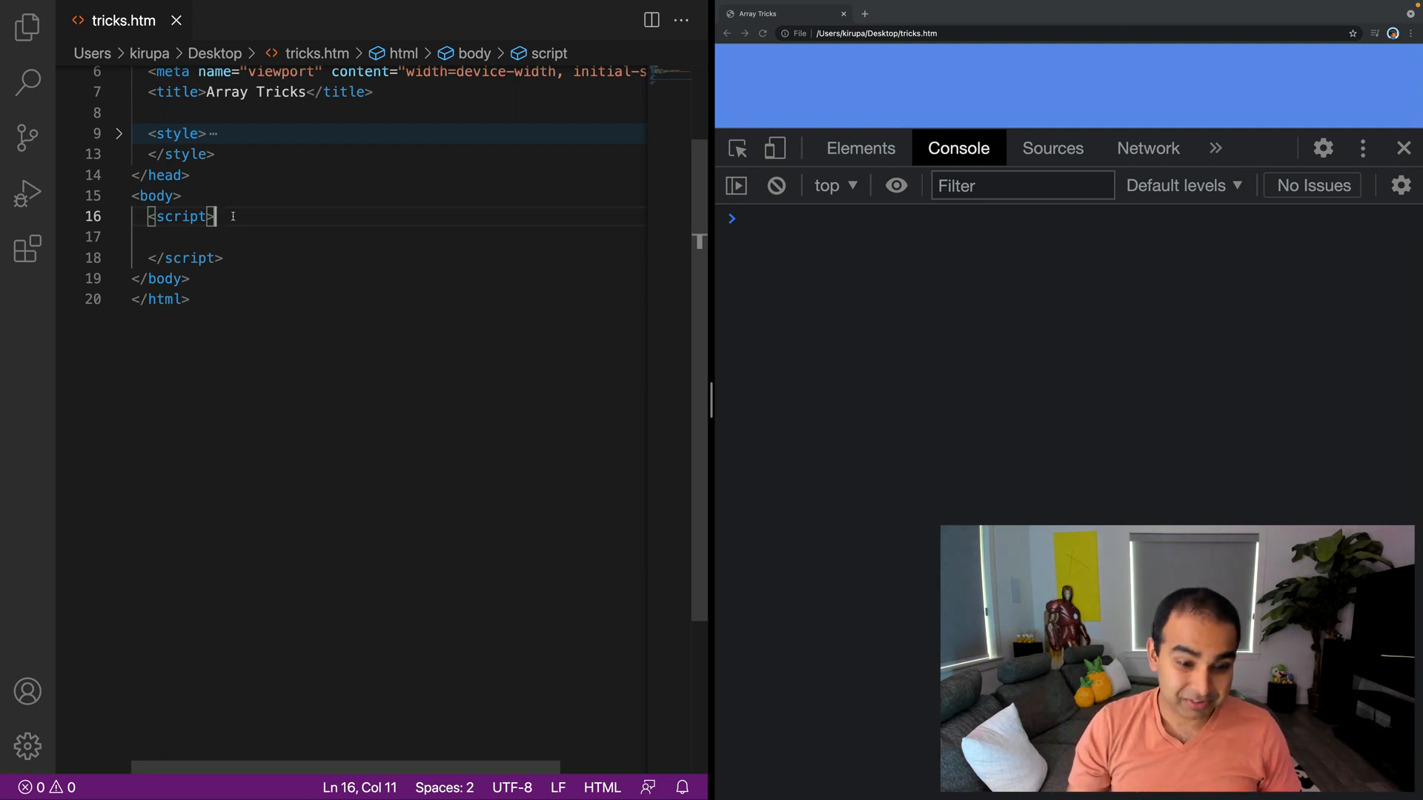
# Step: Write let evenNumbers = [0, 2, 4, 6, 7, 8, 10]; inside the script block
pyautogui.write('let')
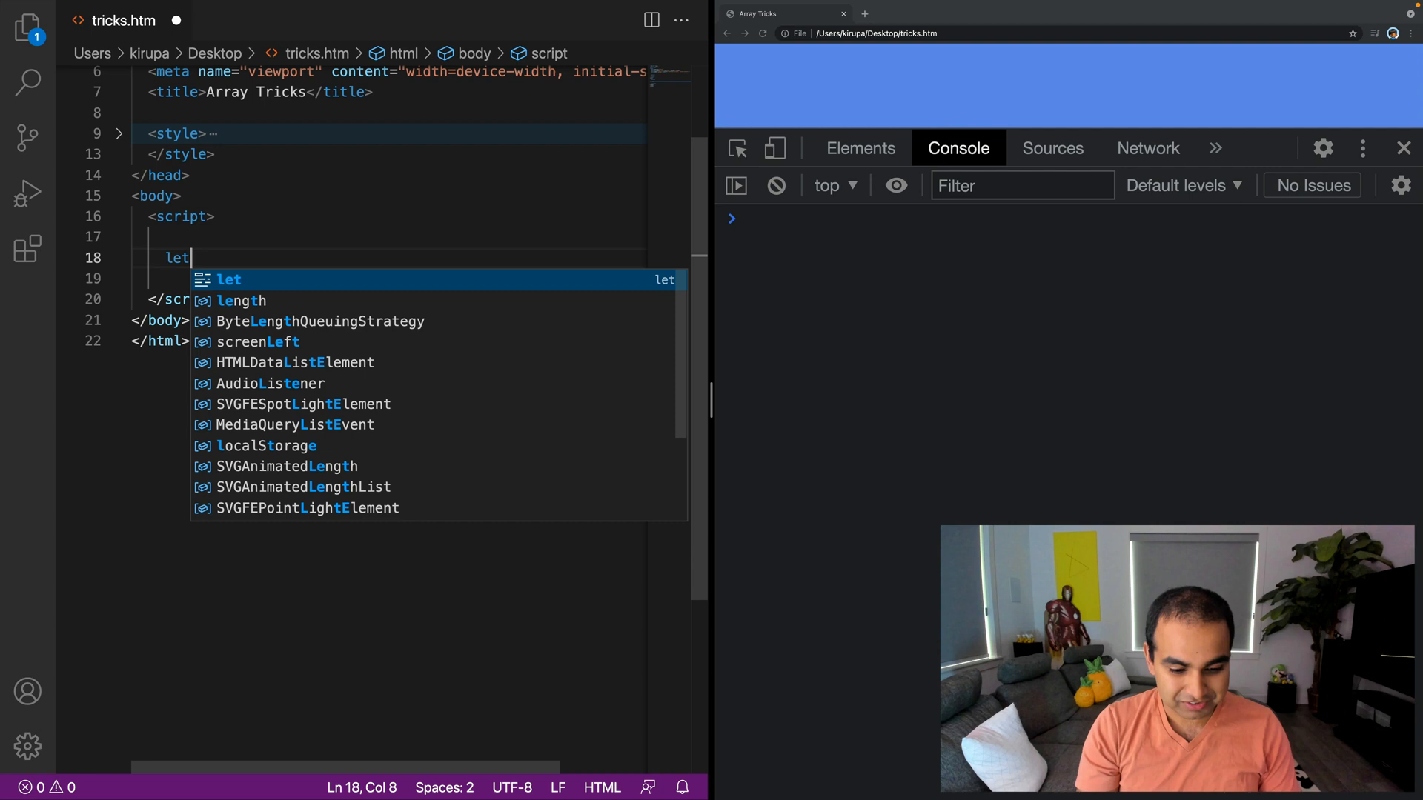
pyautogui.write('evenNumbers')
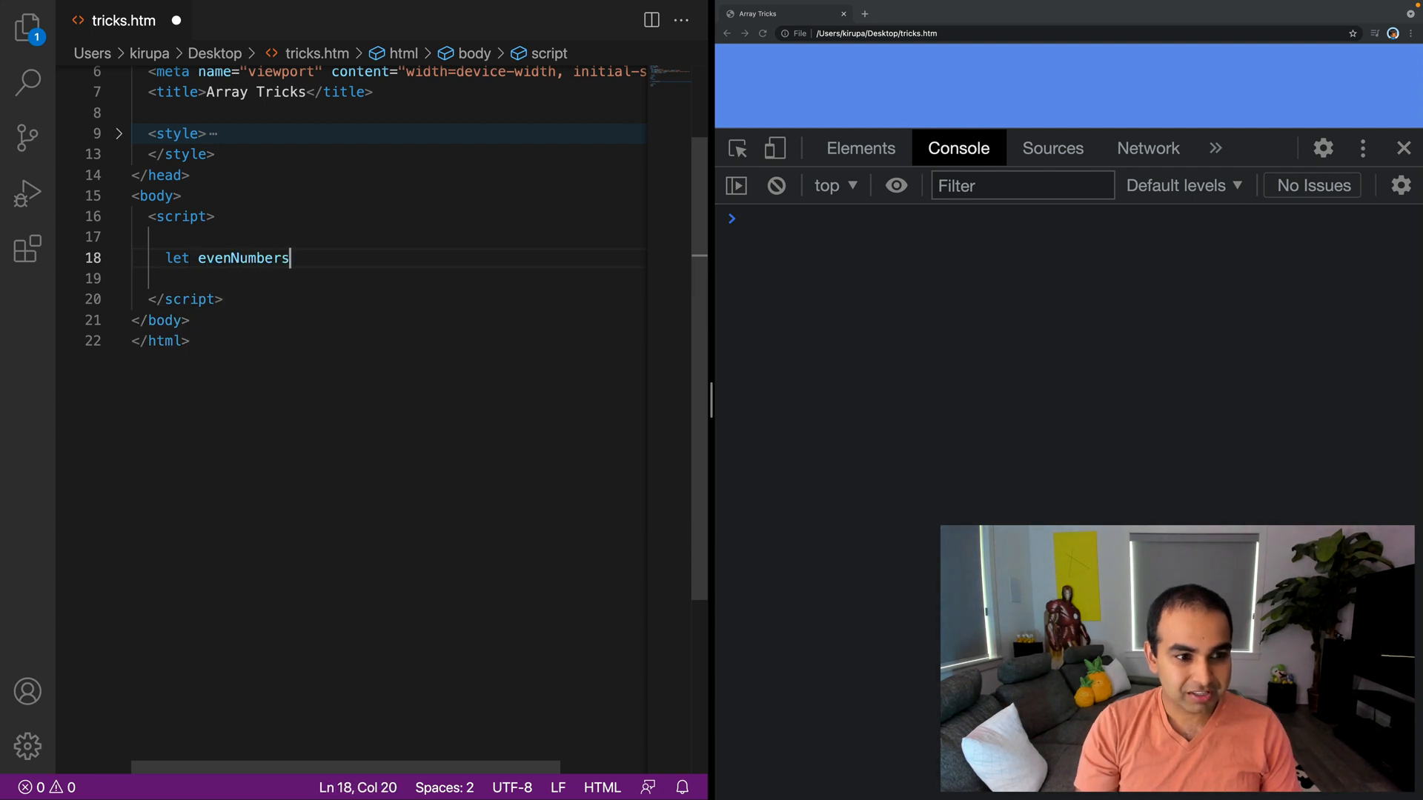
pyautogui.write('= [0, 2]')
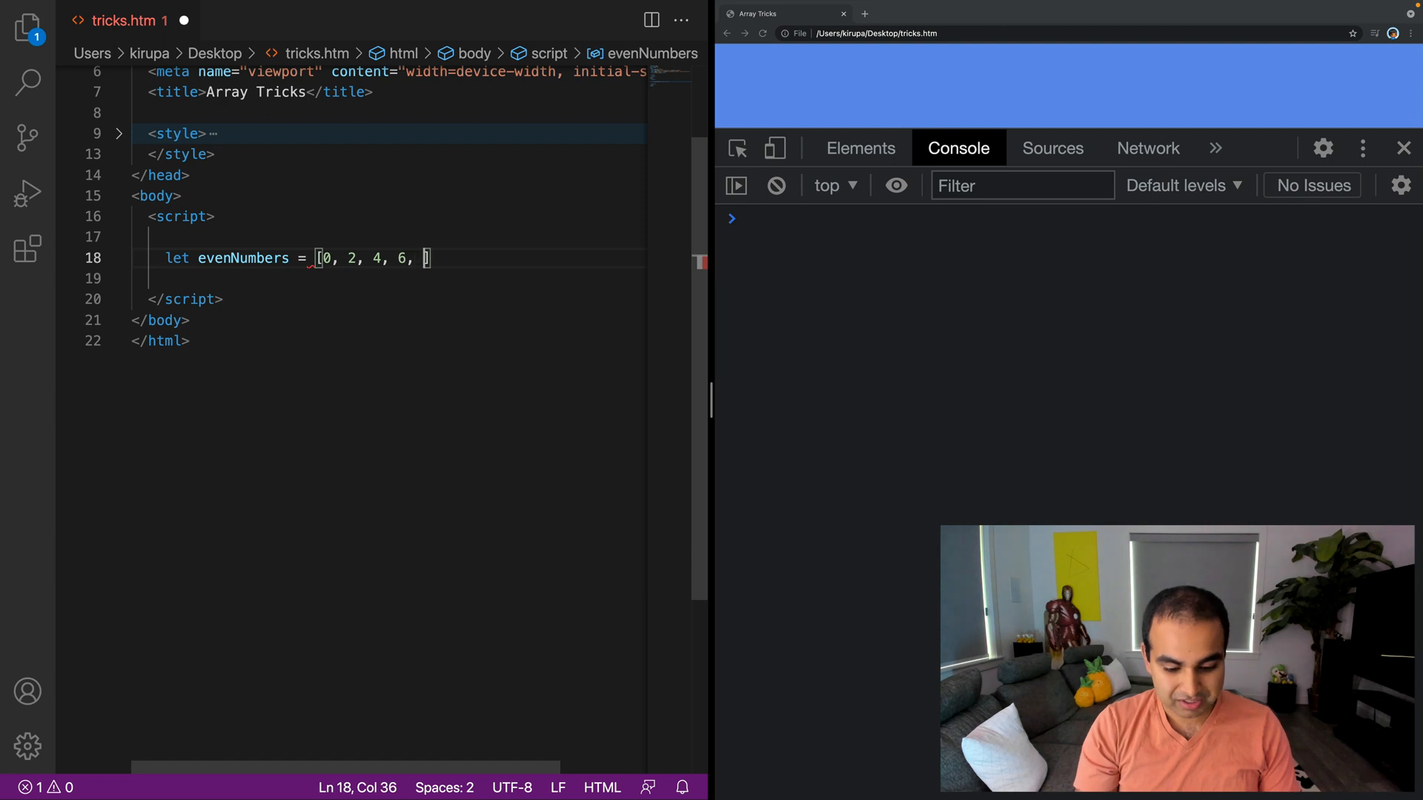
pyautogui.write('7, 8, 10')
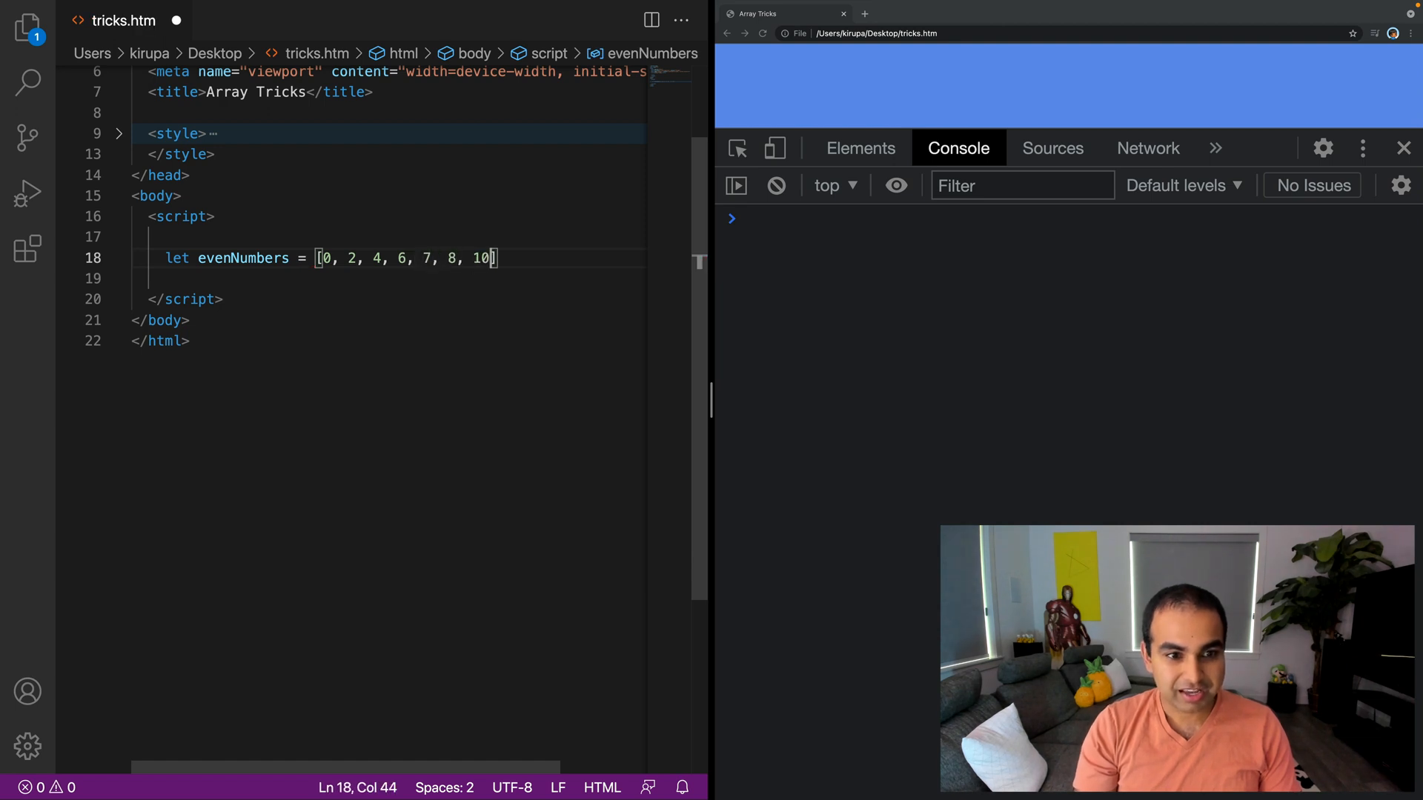
pyautogui.write(';')
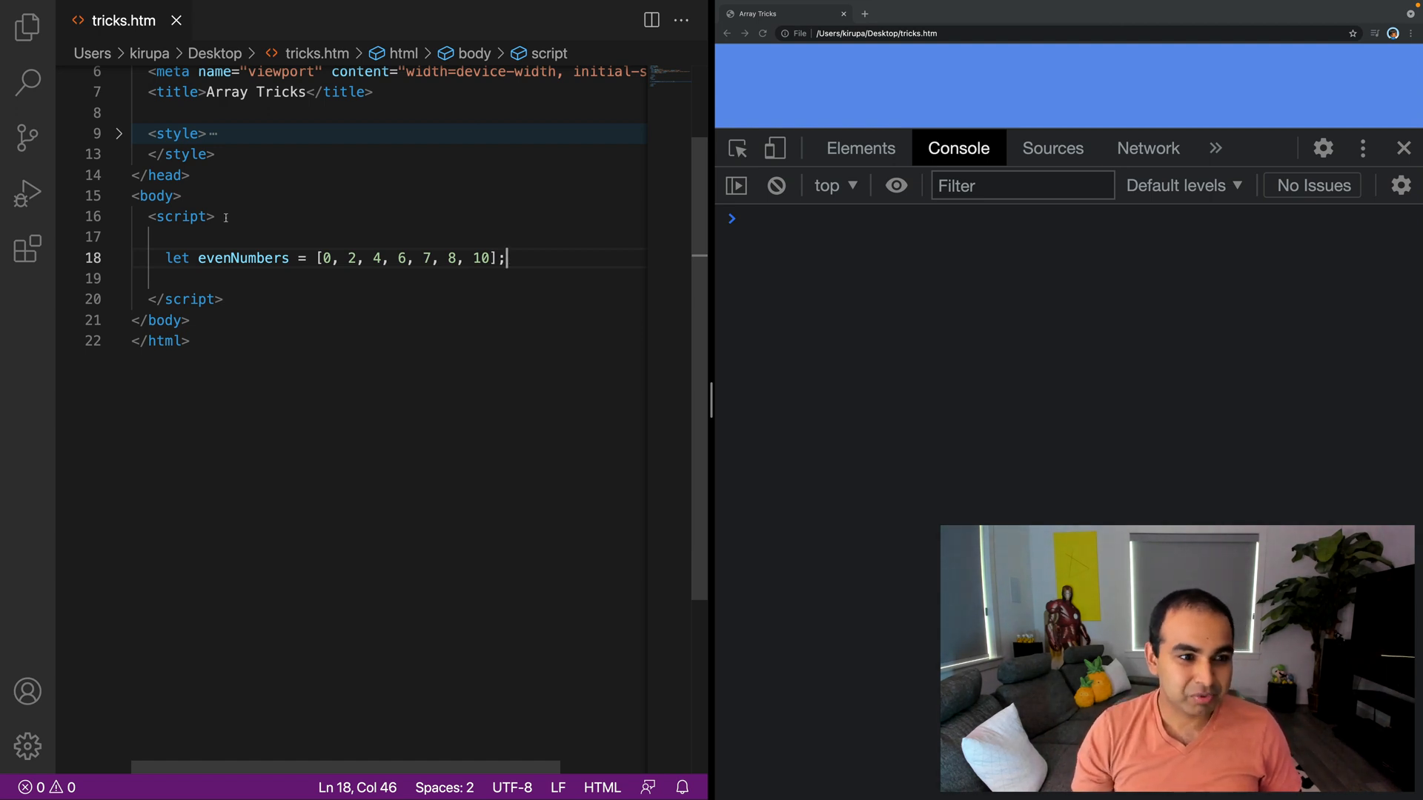
pyautogui.click(434, 258)
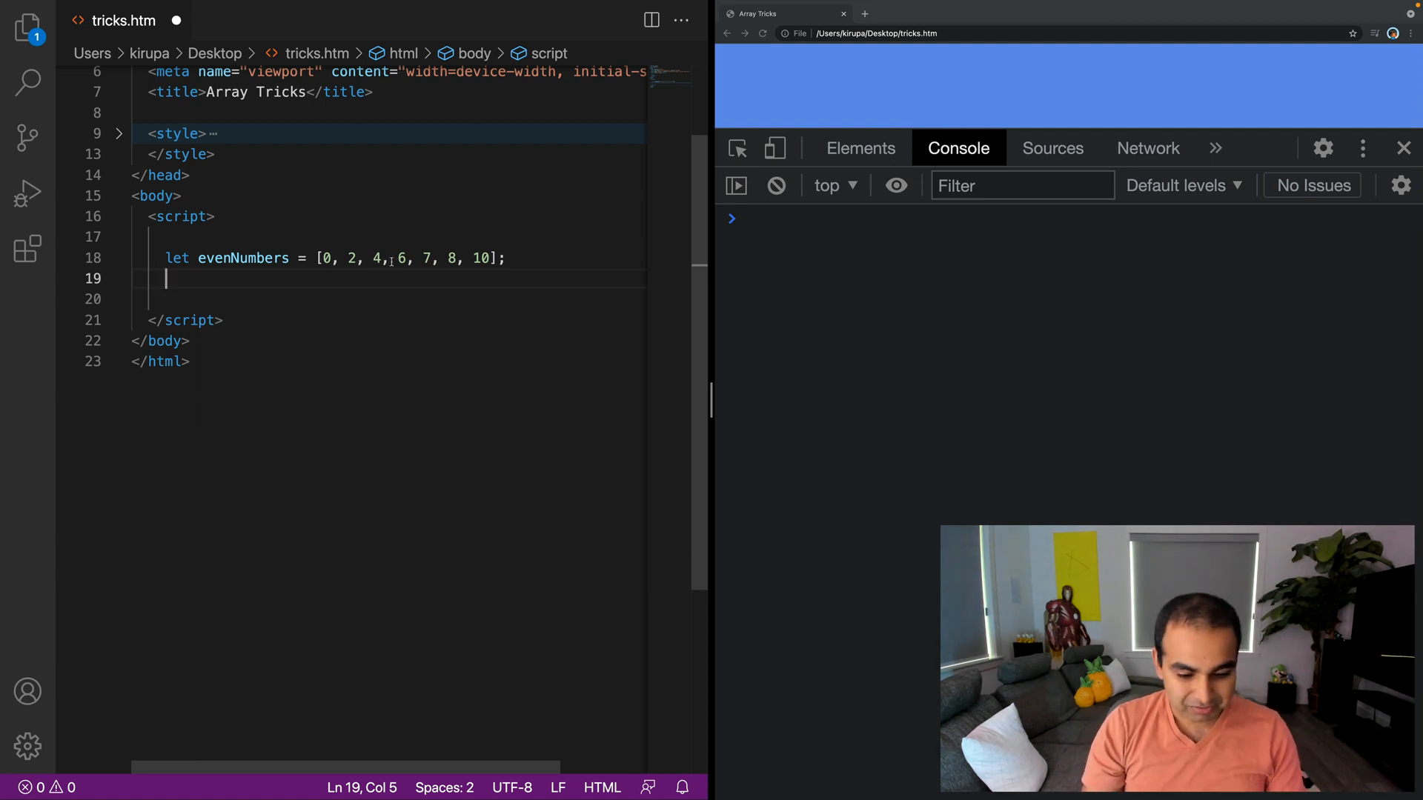
# Step: Write let removeIndex = evenNumbers.indexOf(7); on the next line
pyautogui.write('let remove')
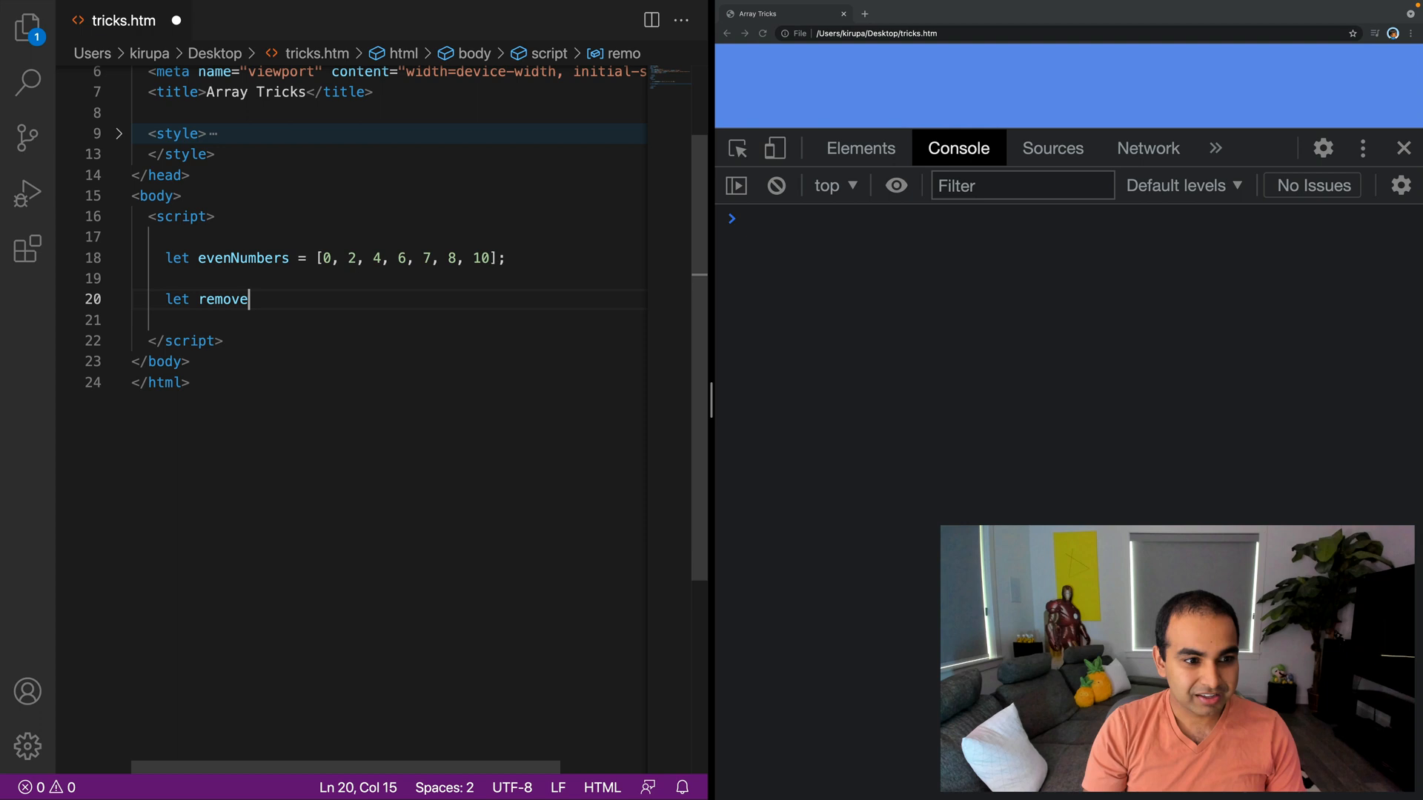
pyautogui.write('Index =')
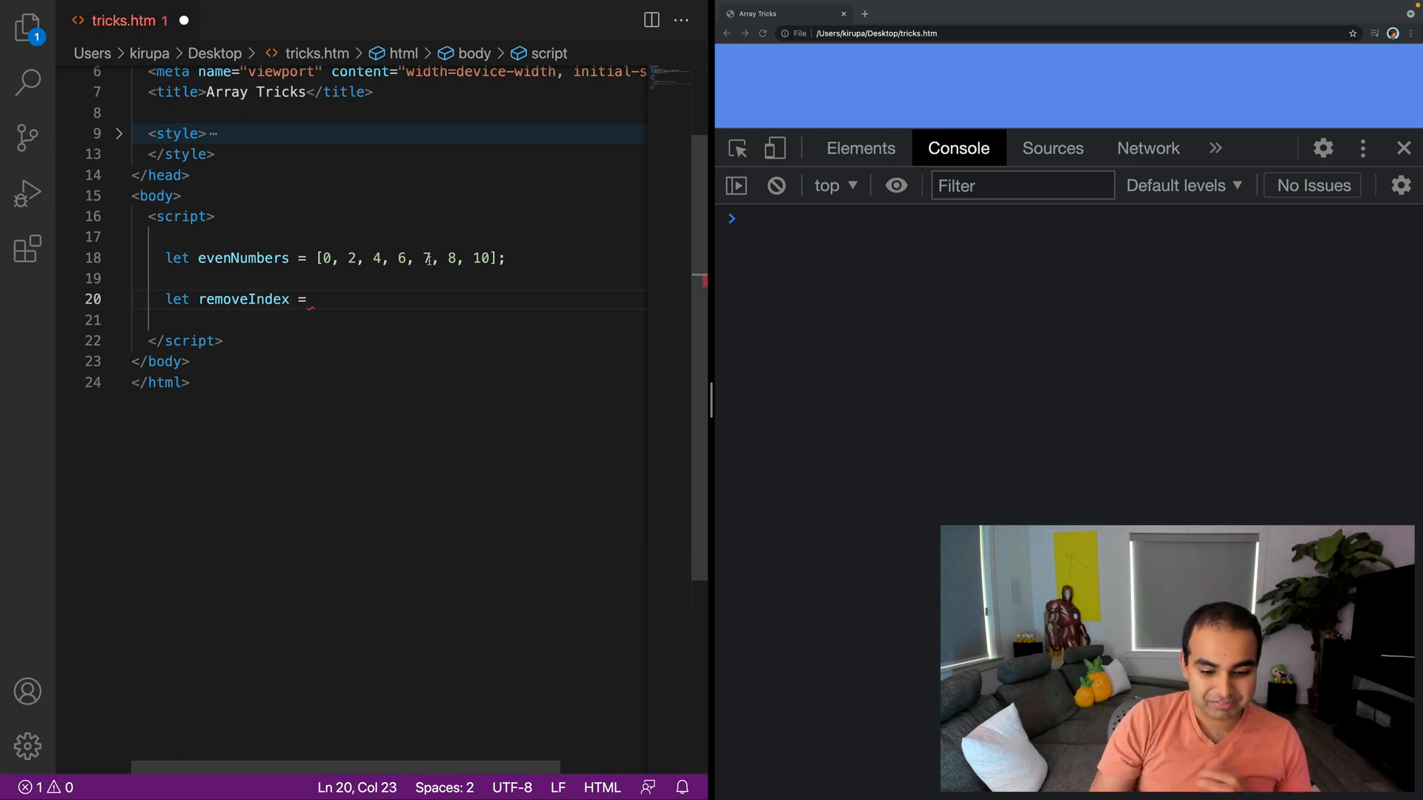
pyautogui.write('e')
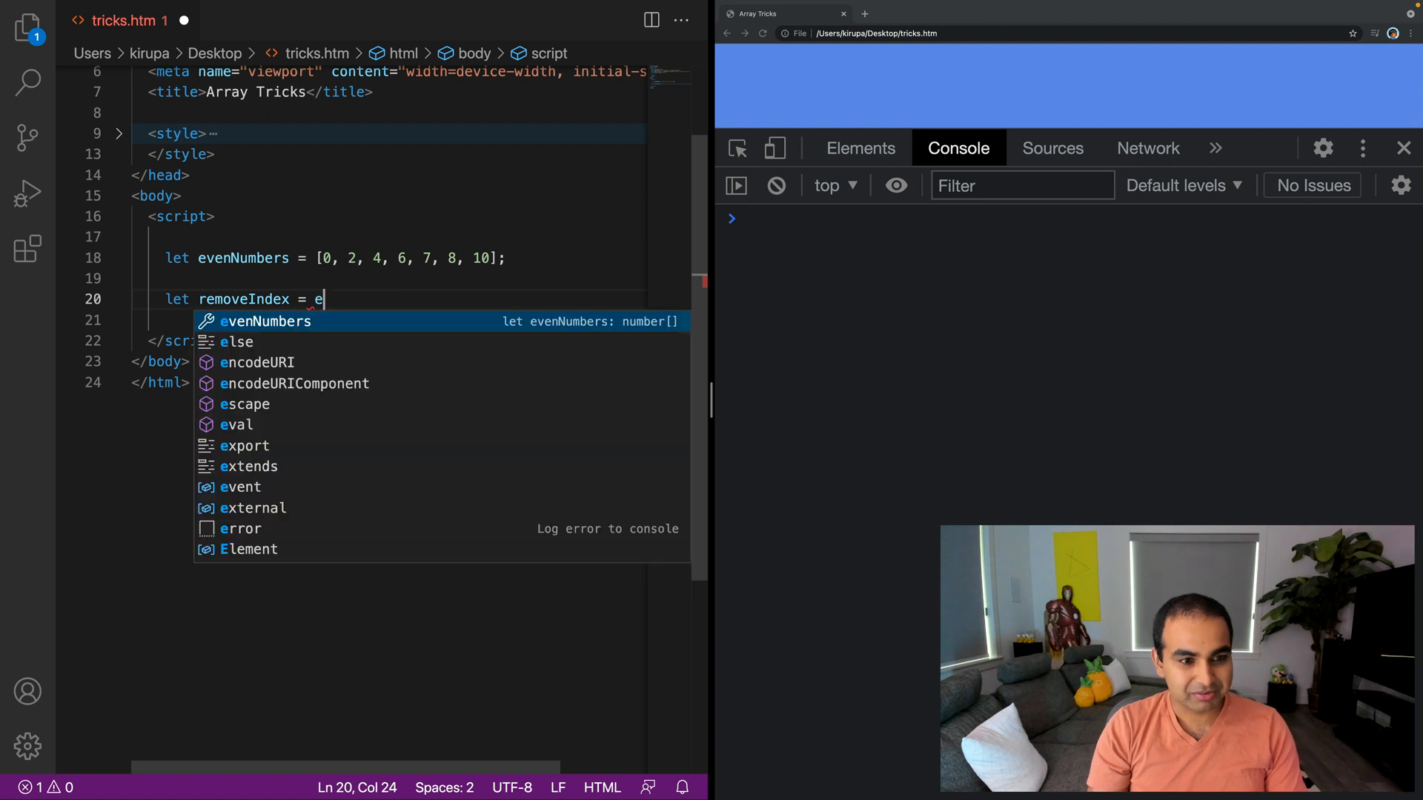
pyautogui.write('venNumbers.indexOf(7')
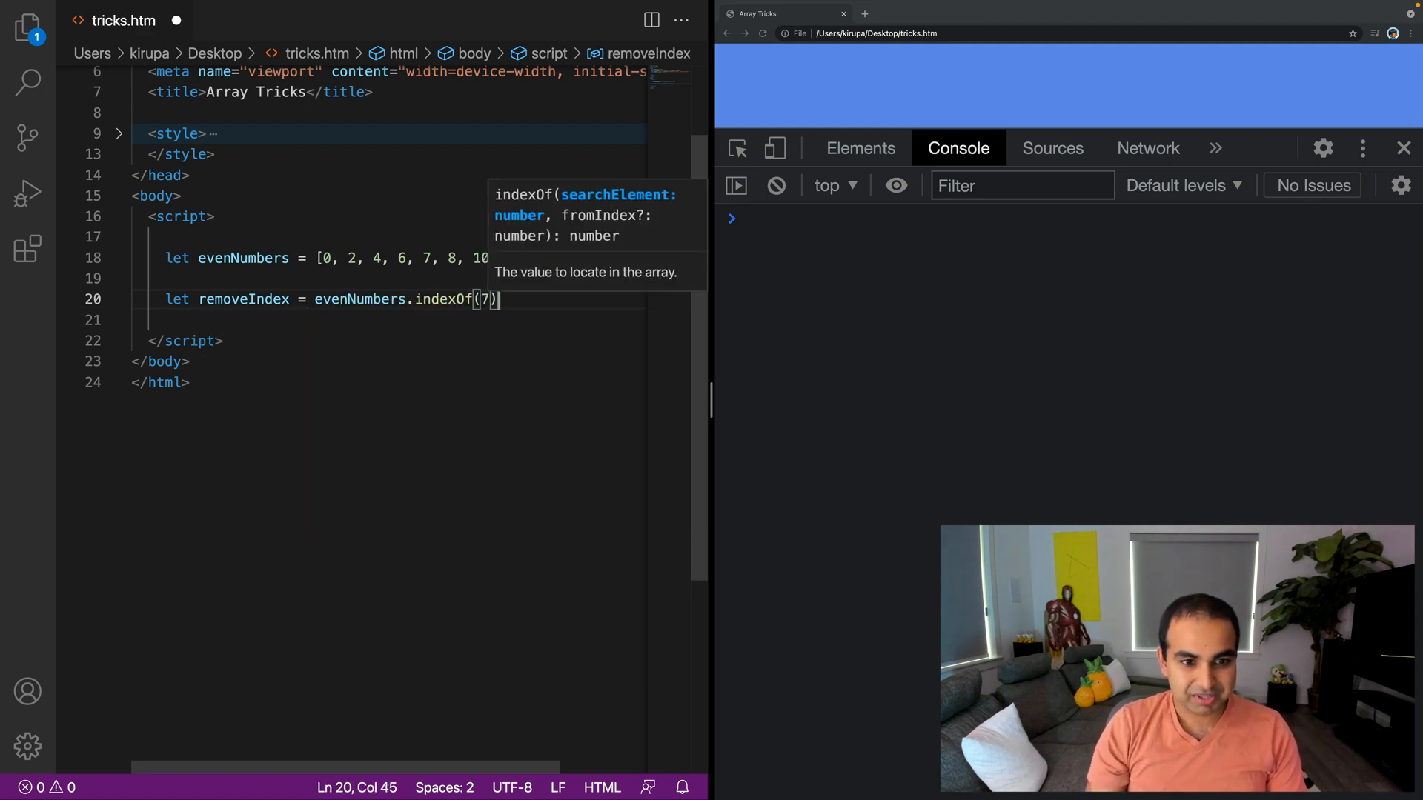
pyautogui.write(';')
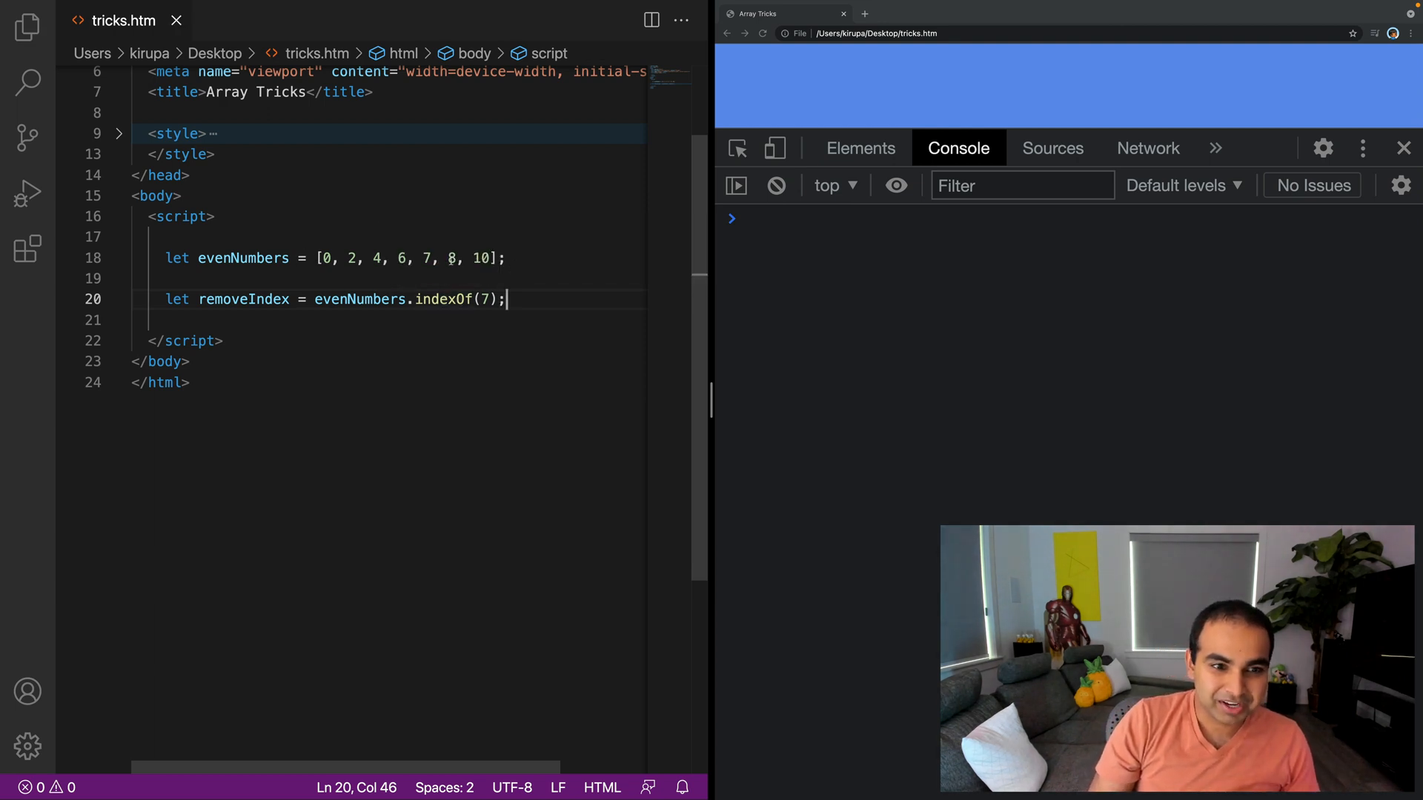
pyautogui.click(427, 258)
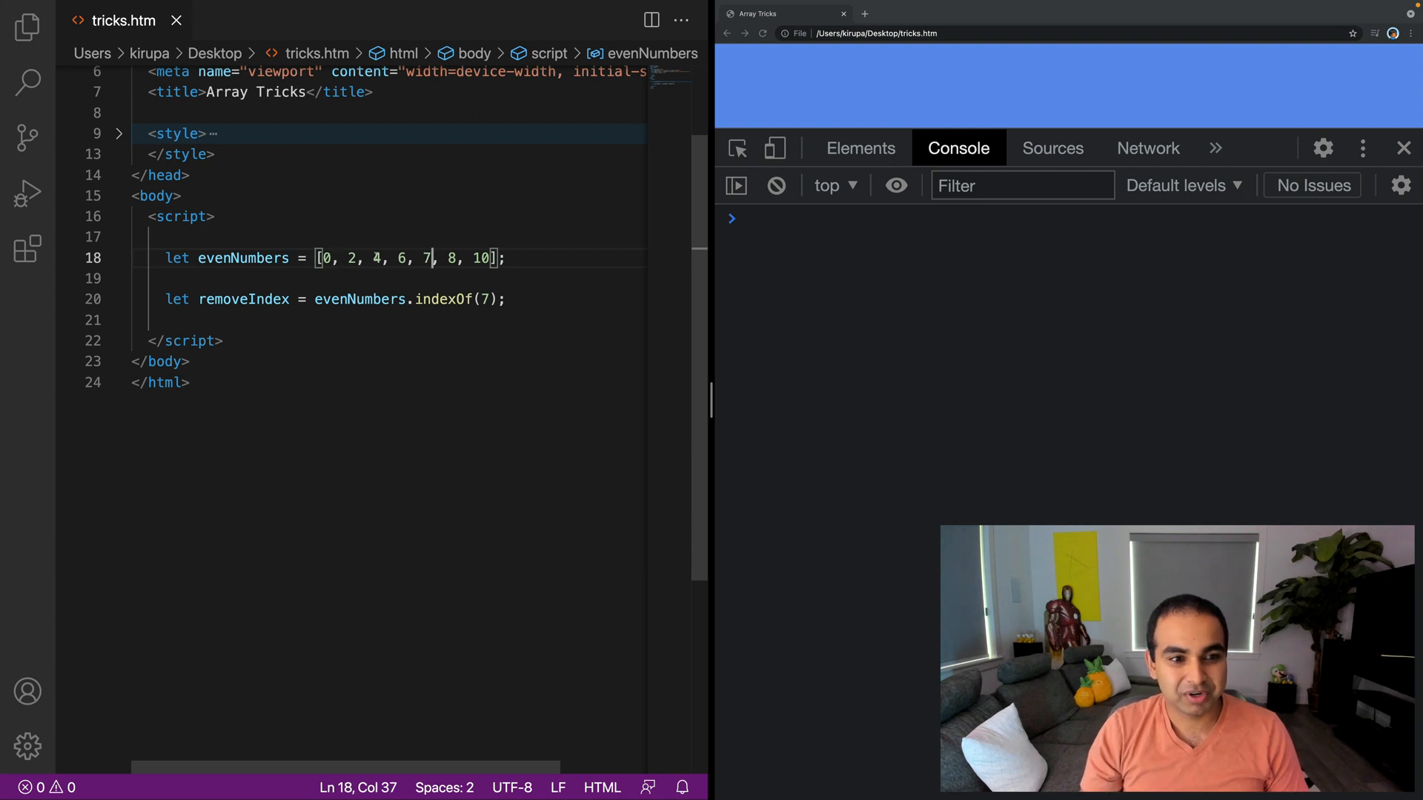
pyautogui.click(418, 299)
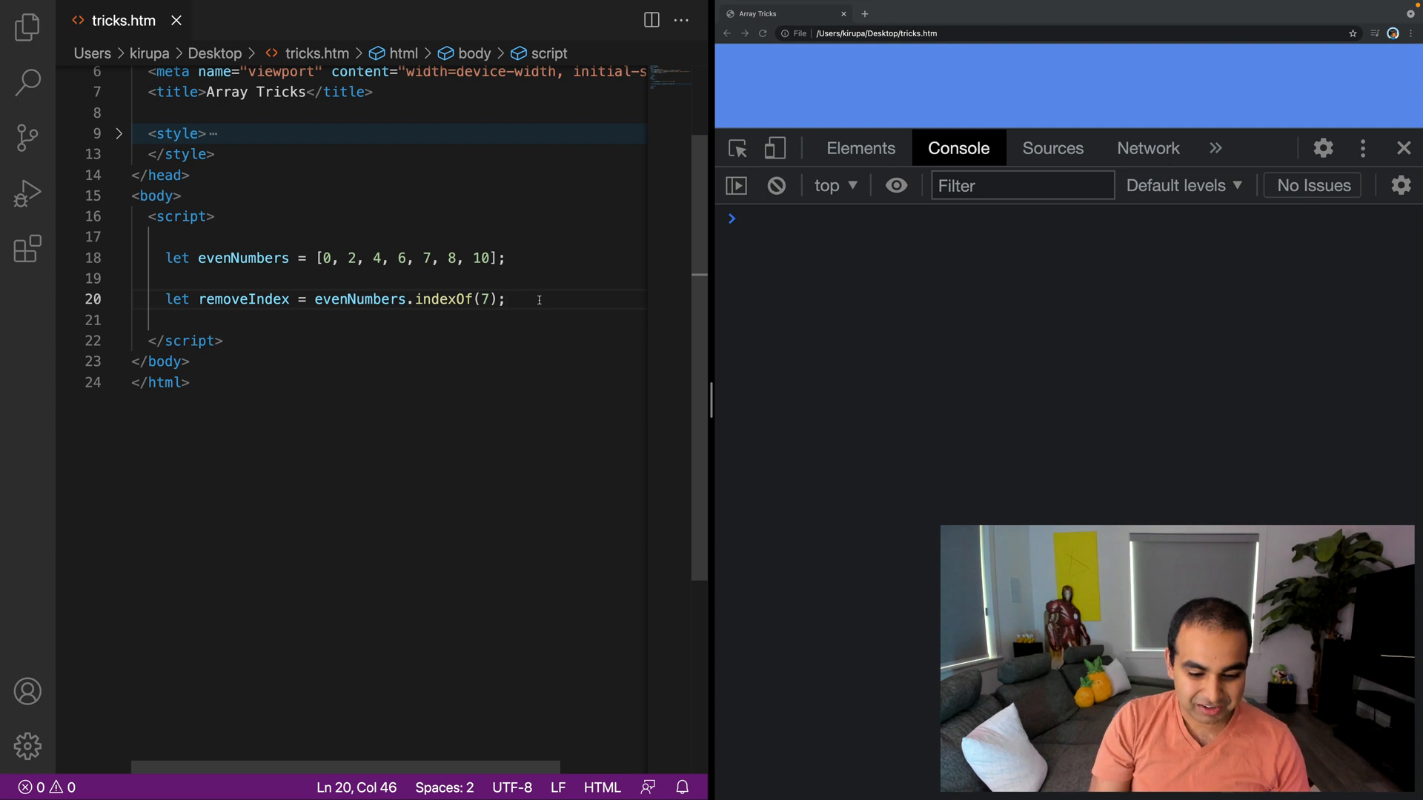
# Step: Write an if (removeIndex > -1) block calling evenNumbers.splice(removeIndex, 1);
pyautogui.write('if (removeIndex >')
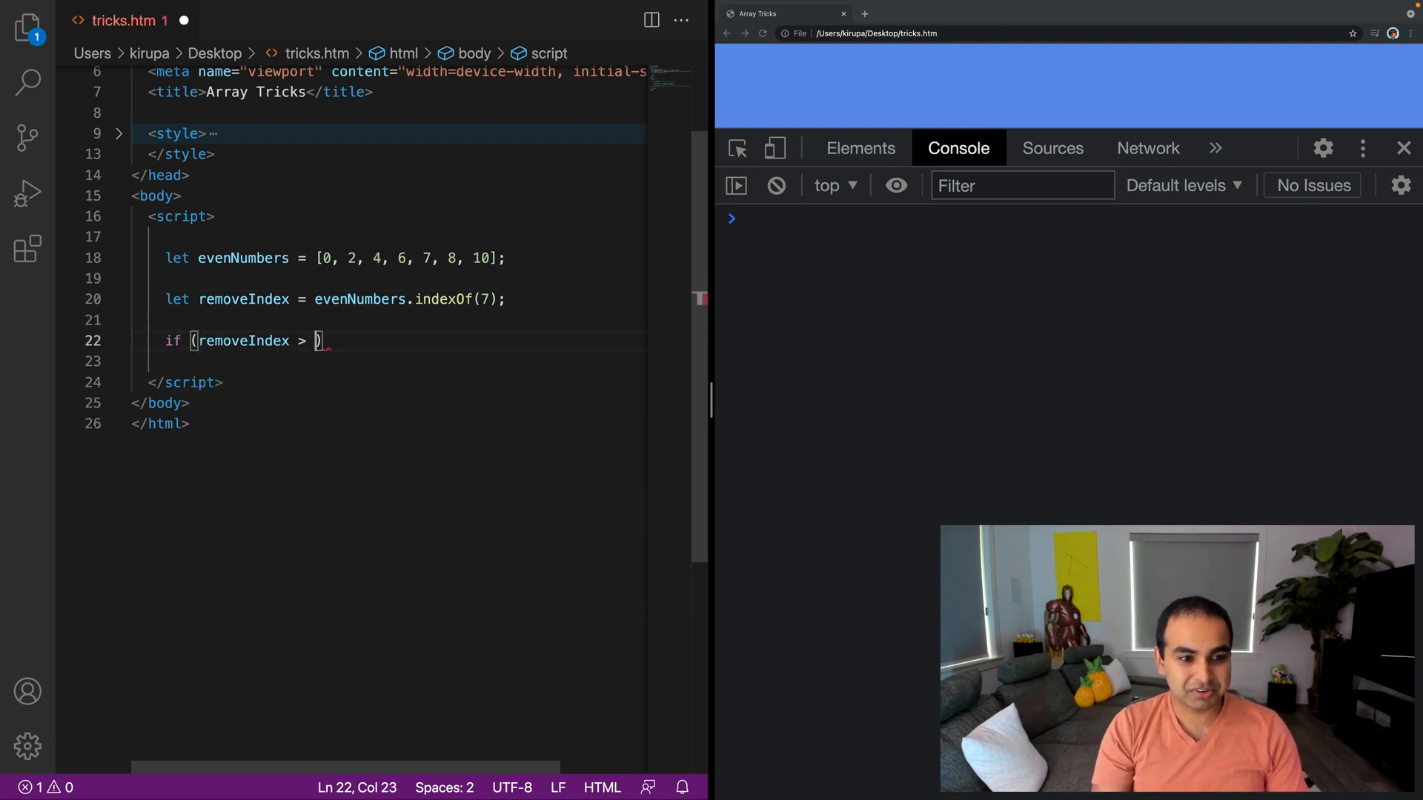
pyautogui.write('-1) {')
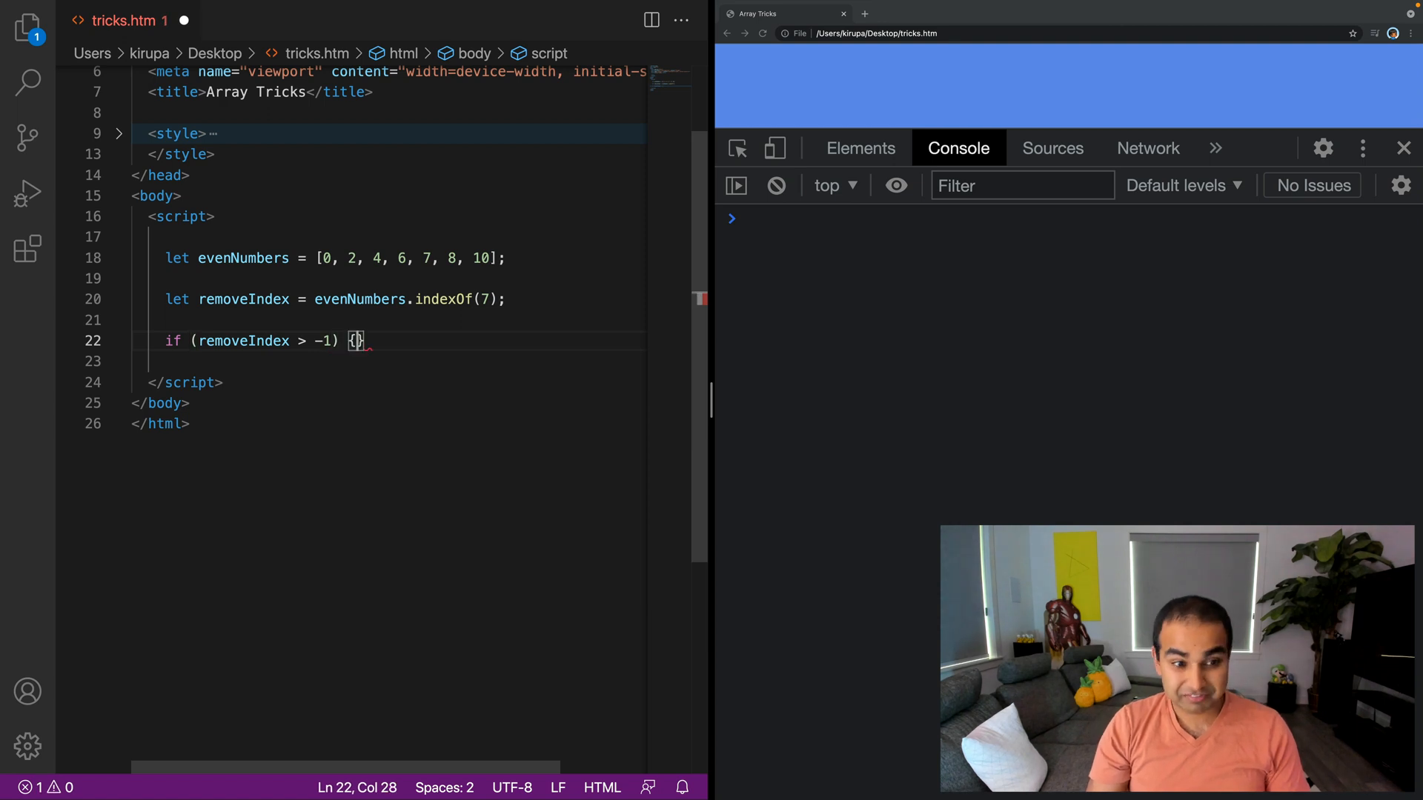
pyautogui.press('Enter')
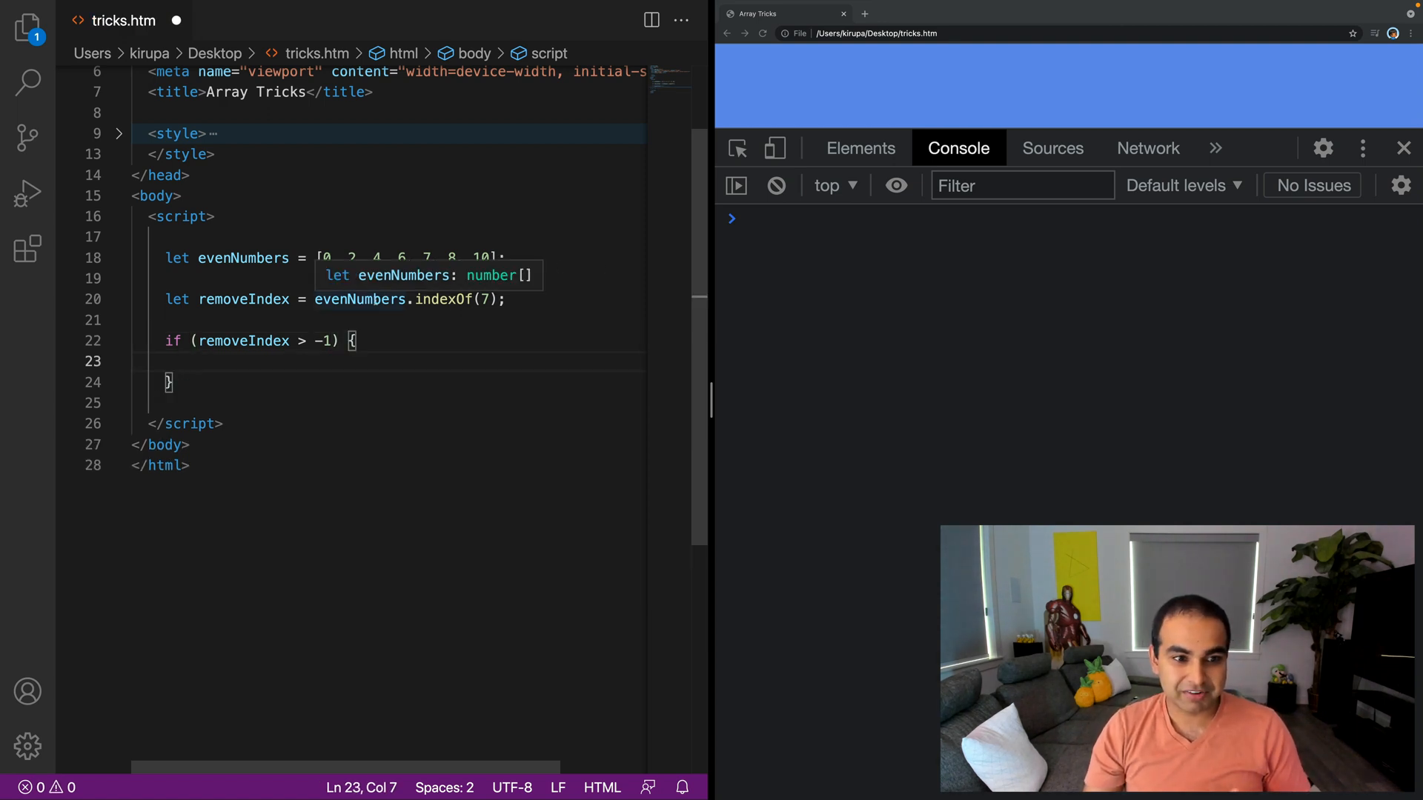
pyautogui.moveTo(444, 300)
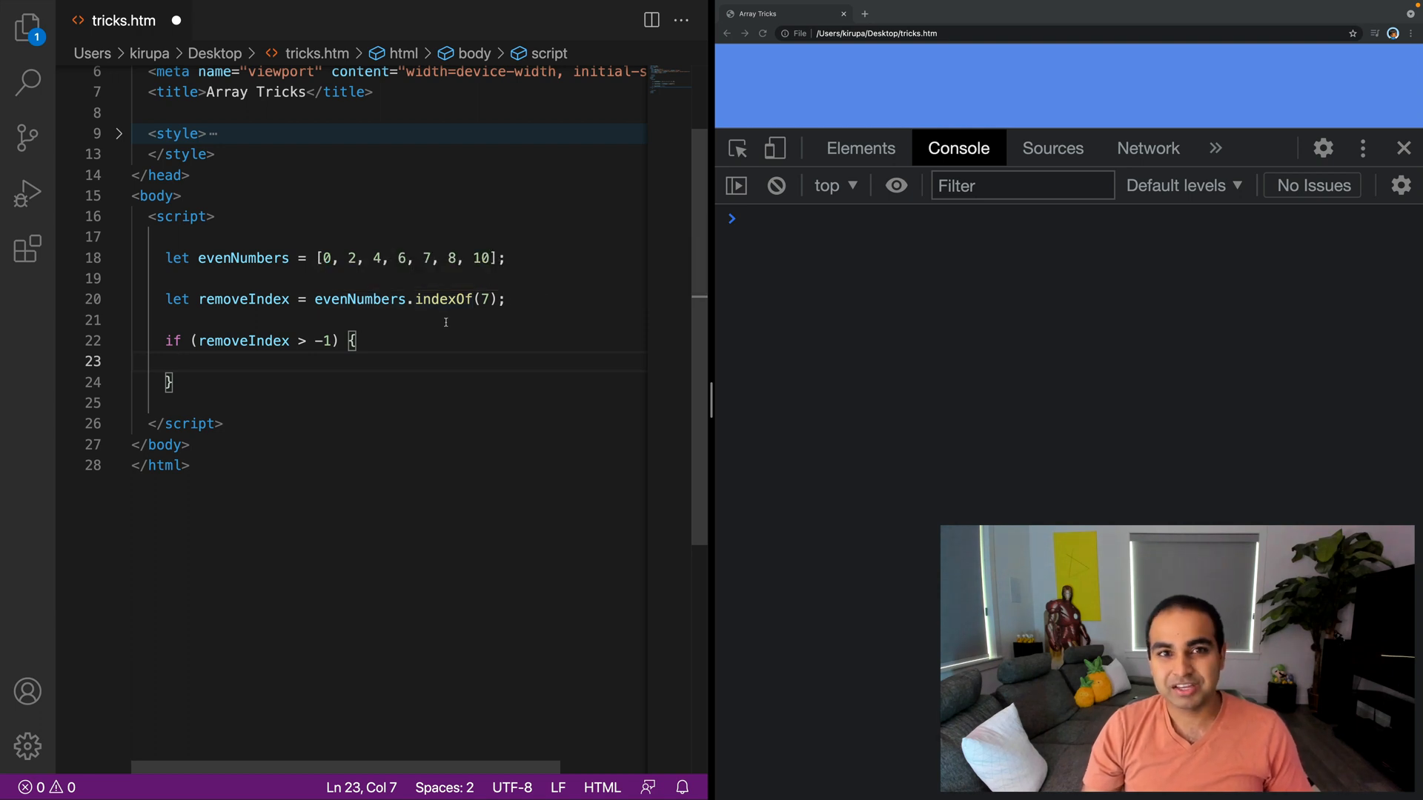
pyautogui.click(307, 341)
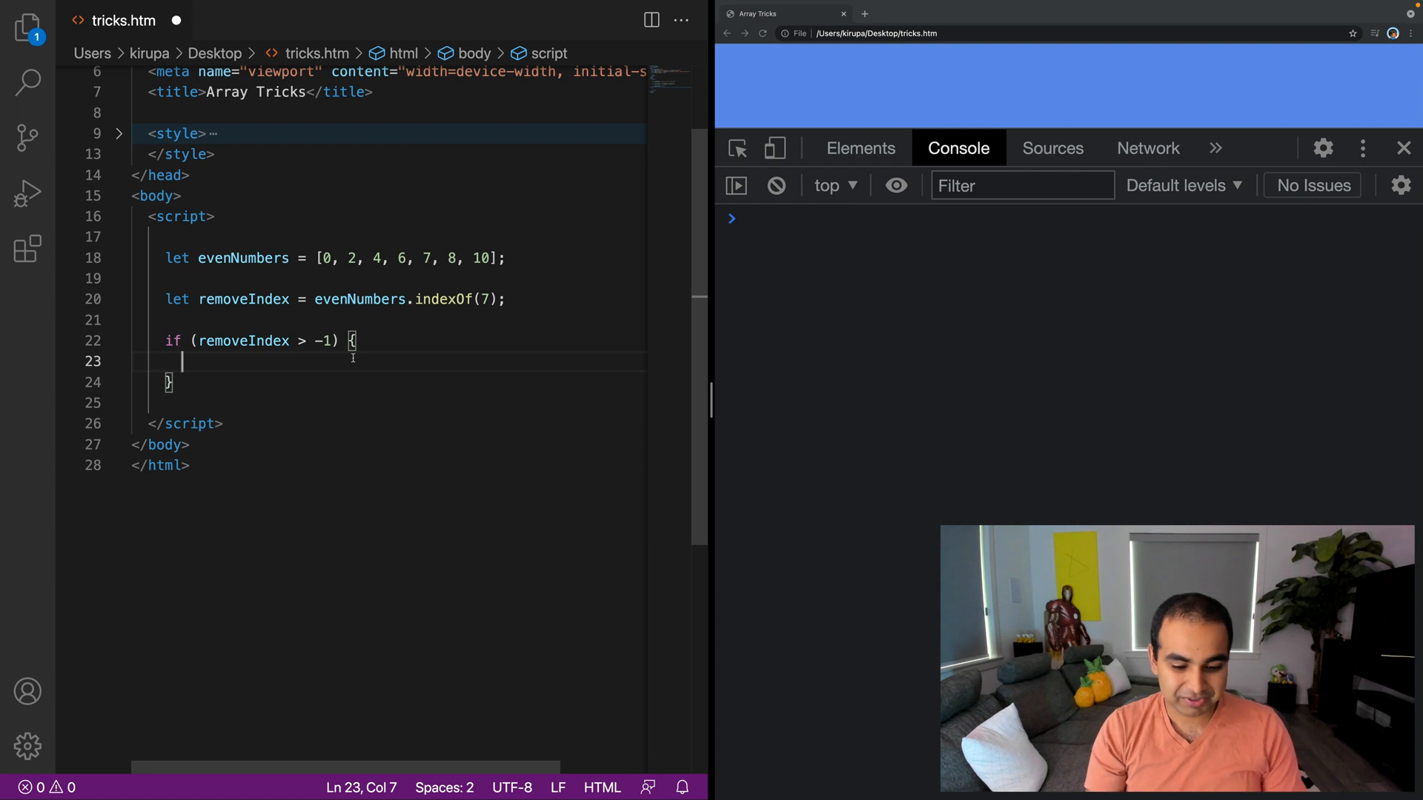
pyautogui.write('evenNumbers')
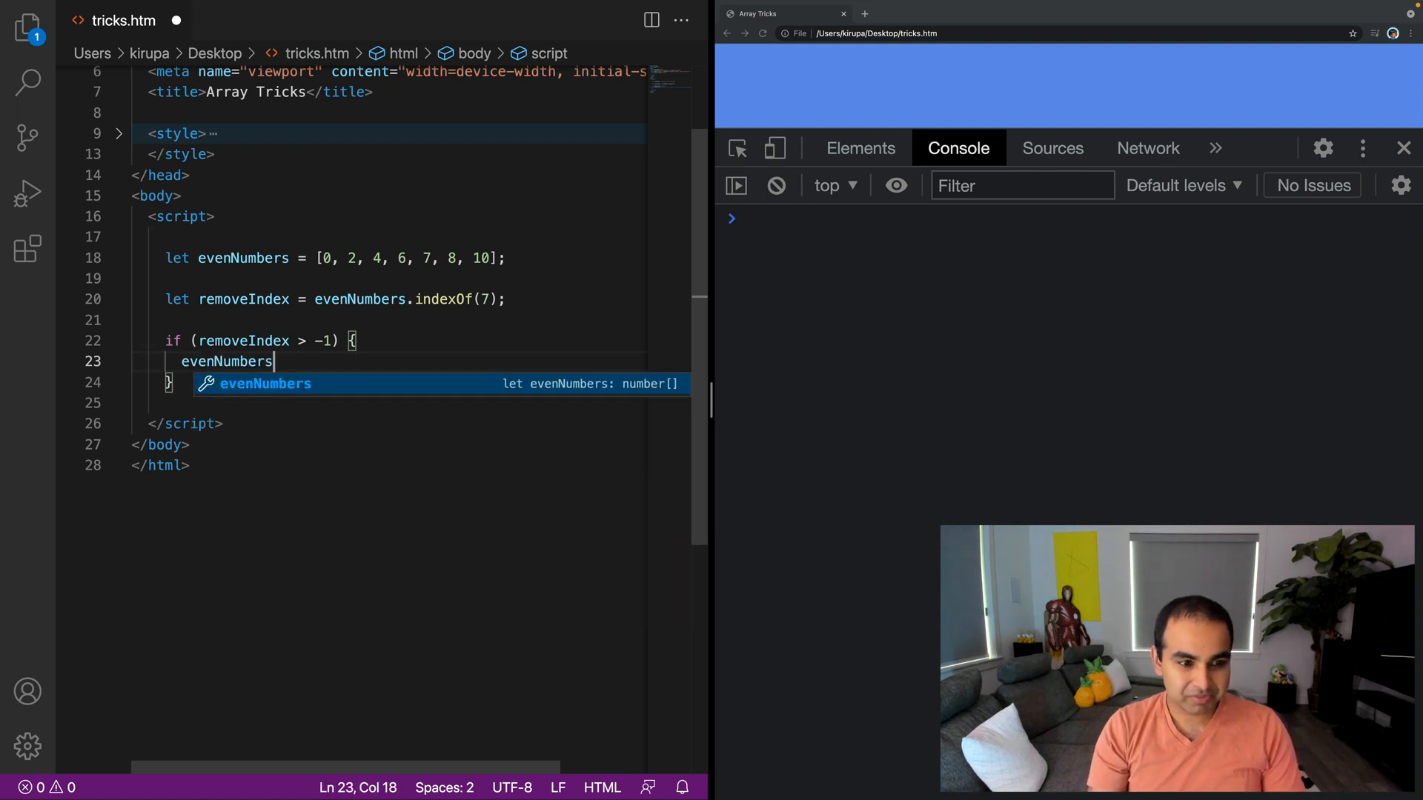
pyautogui.write('.splice(r')
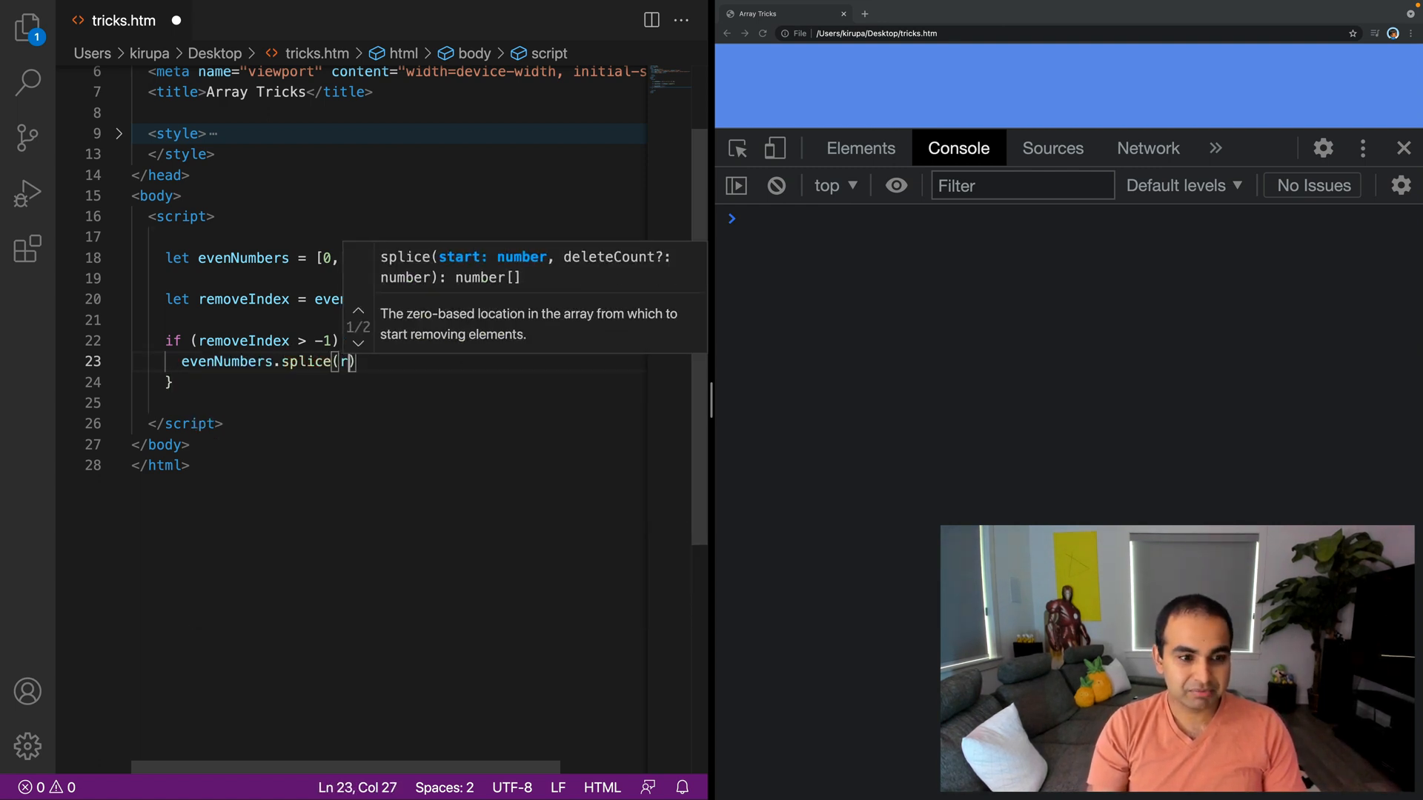
pyautogui.write('emoveIndex,')
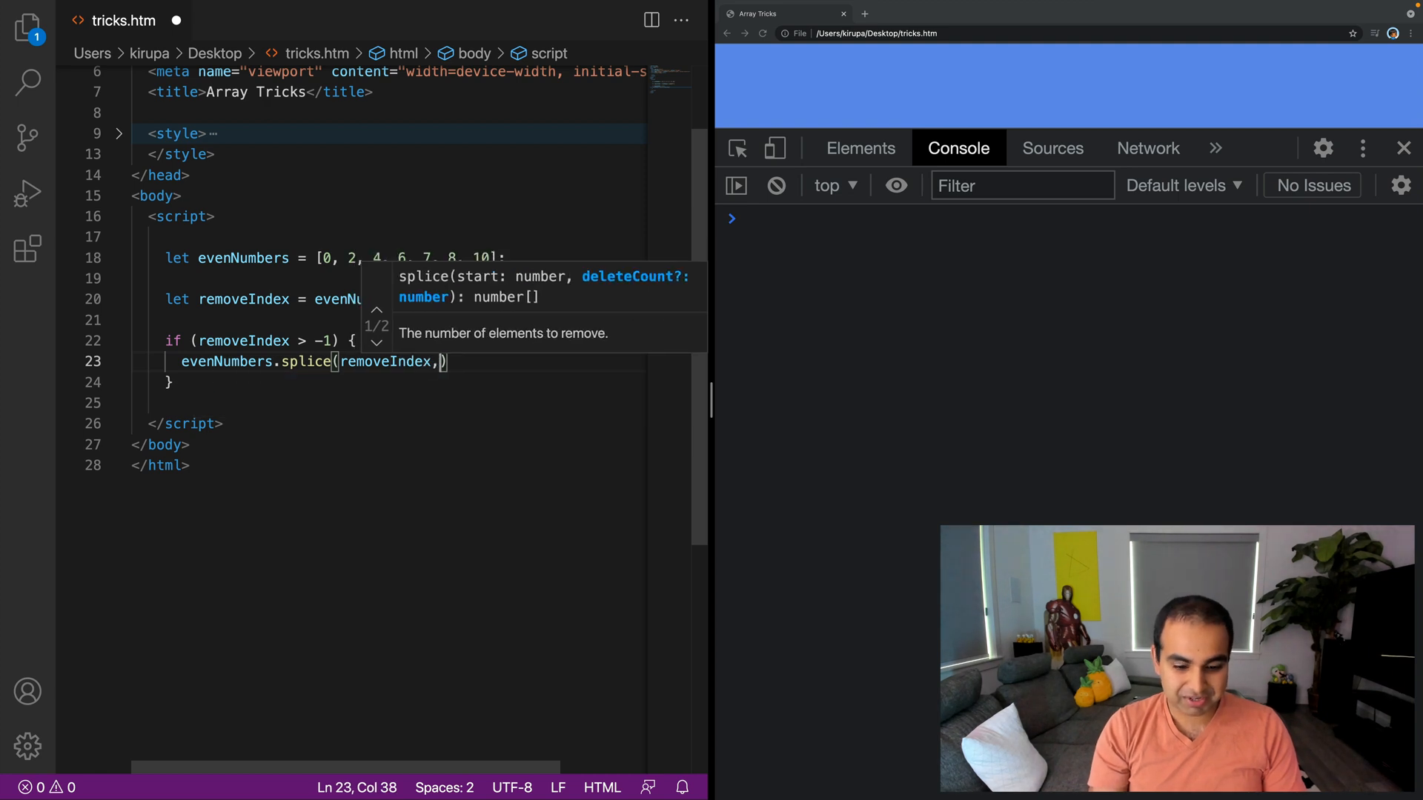
pyautogui.write('1);')
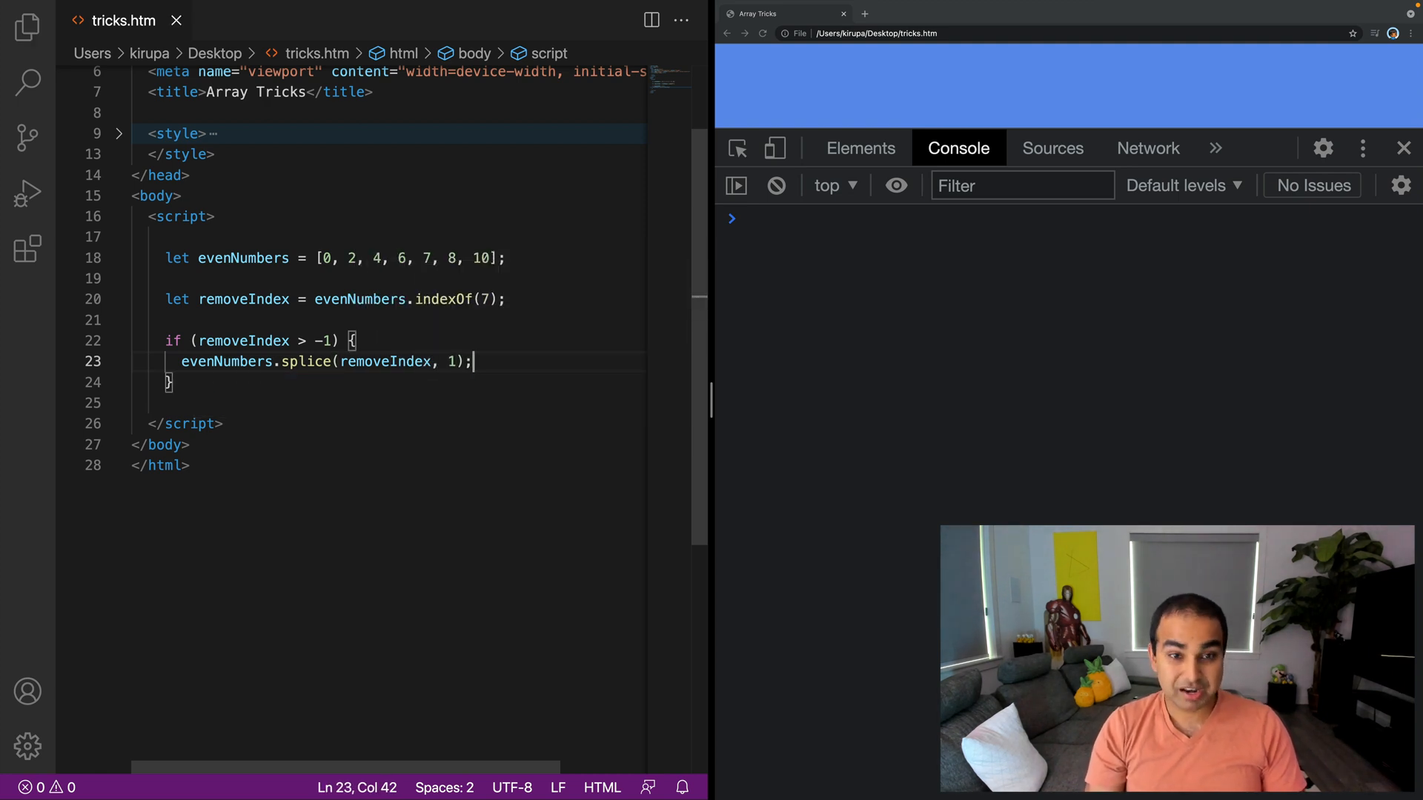
pyautogui.moveTo(488, 348)
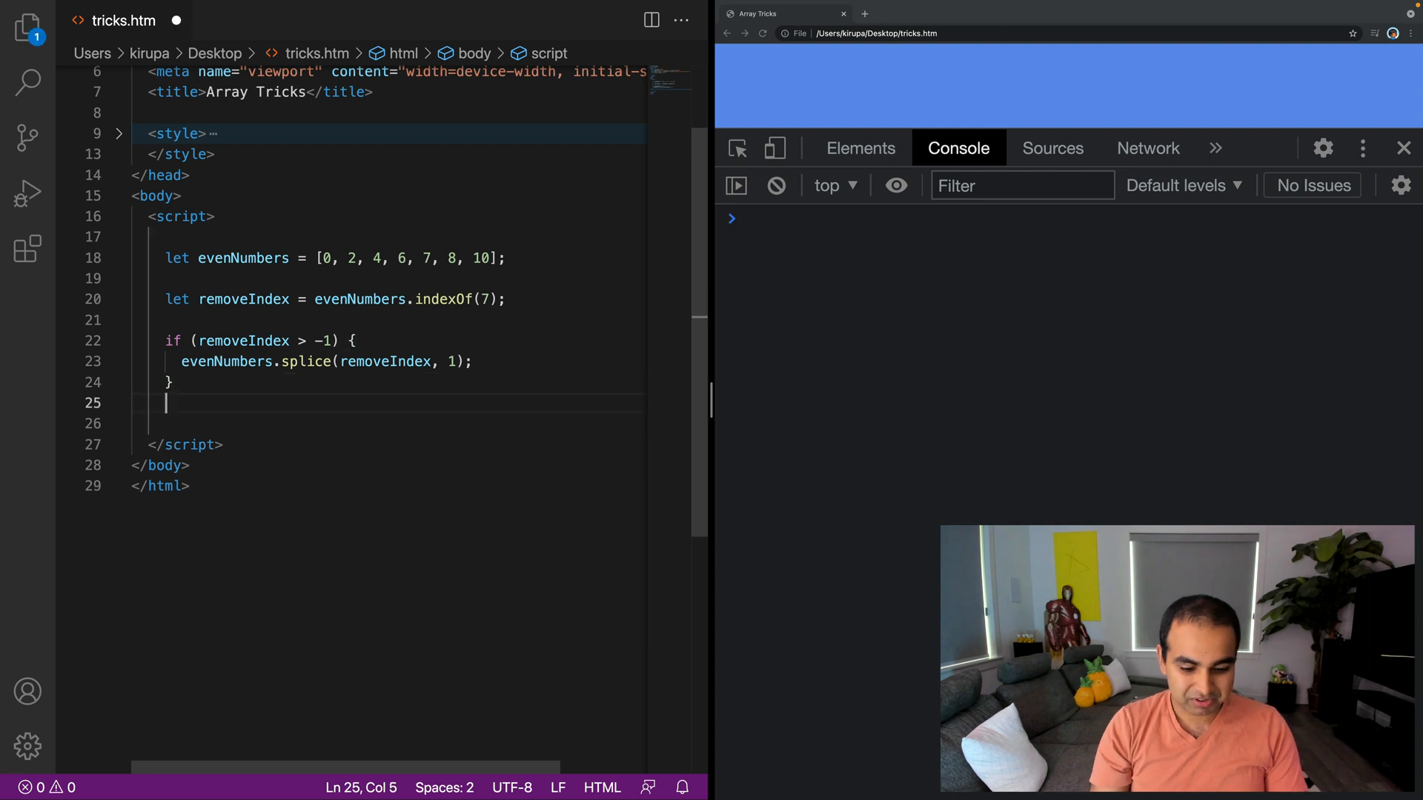
# Step: Write console.log lines for evenNumbers.length and evenNumbers after the splice check
pyautogui.write('console.log(')
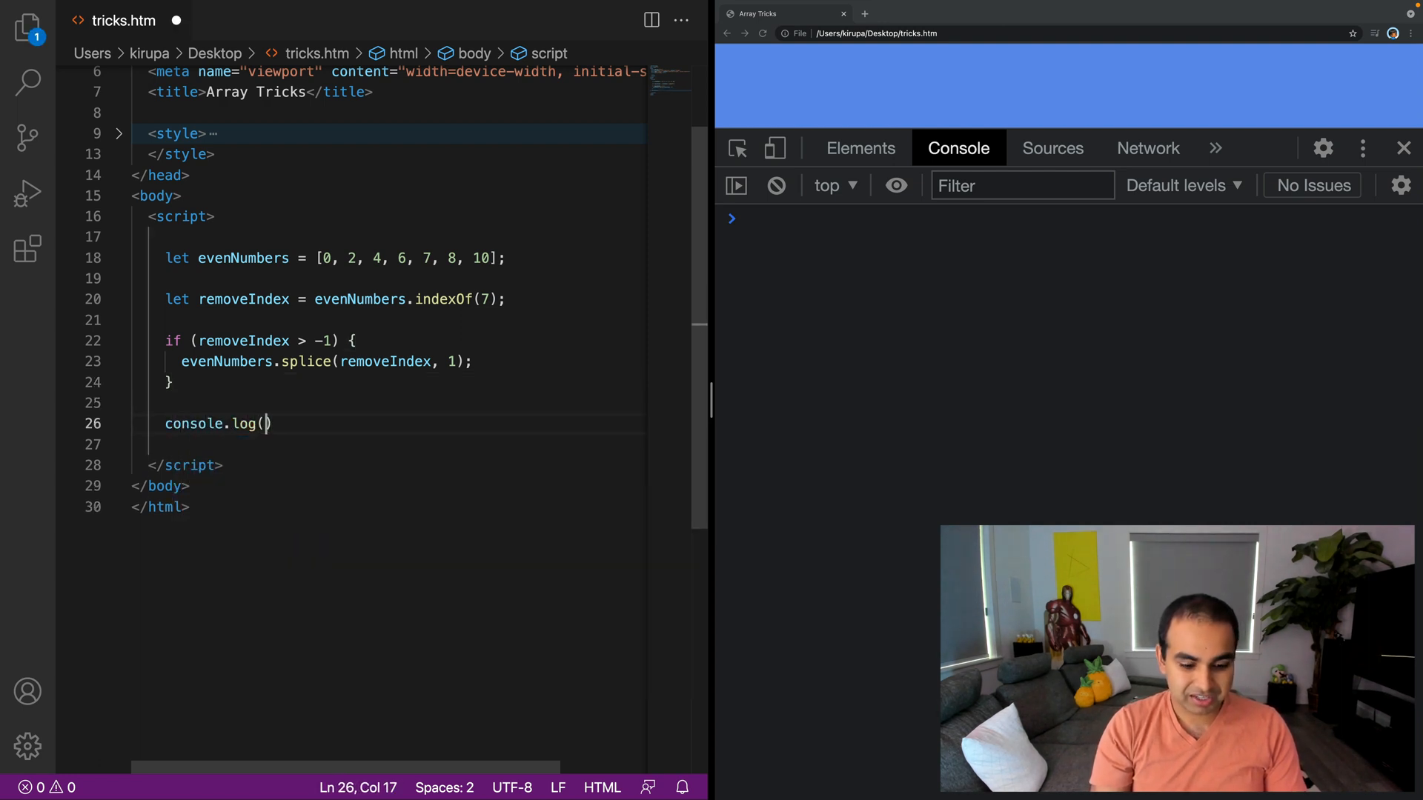
pyautogui.write('evenNumbers.length')
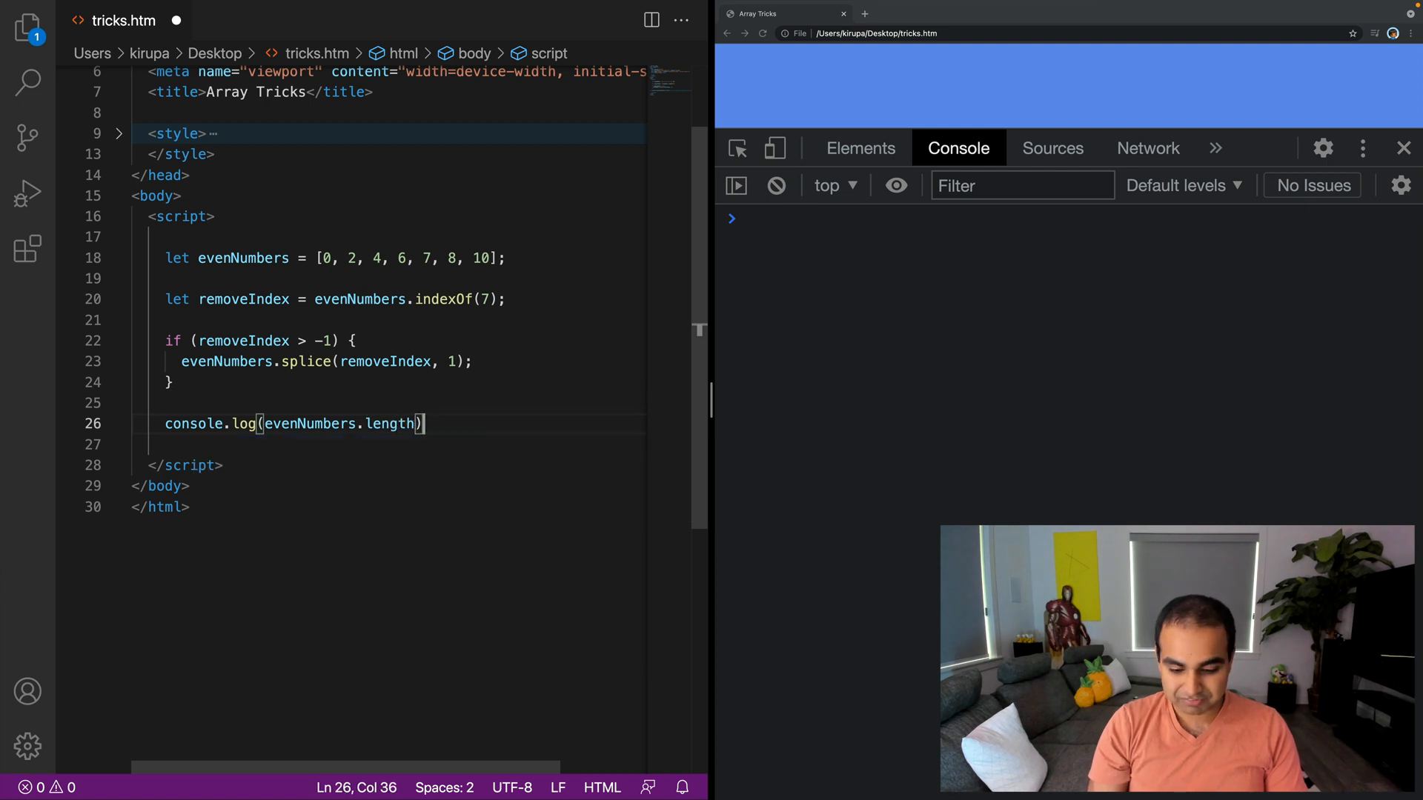
pyautogui.write('console.l')
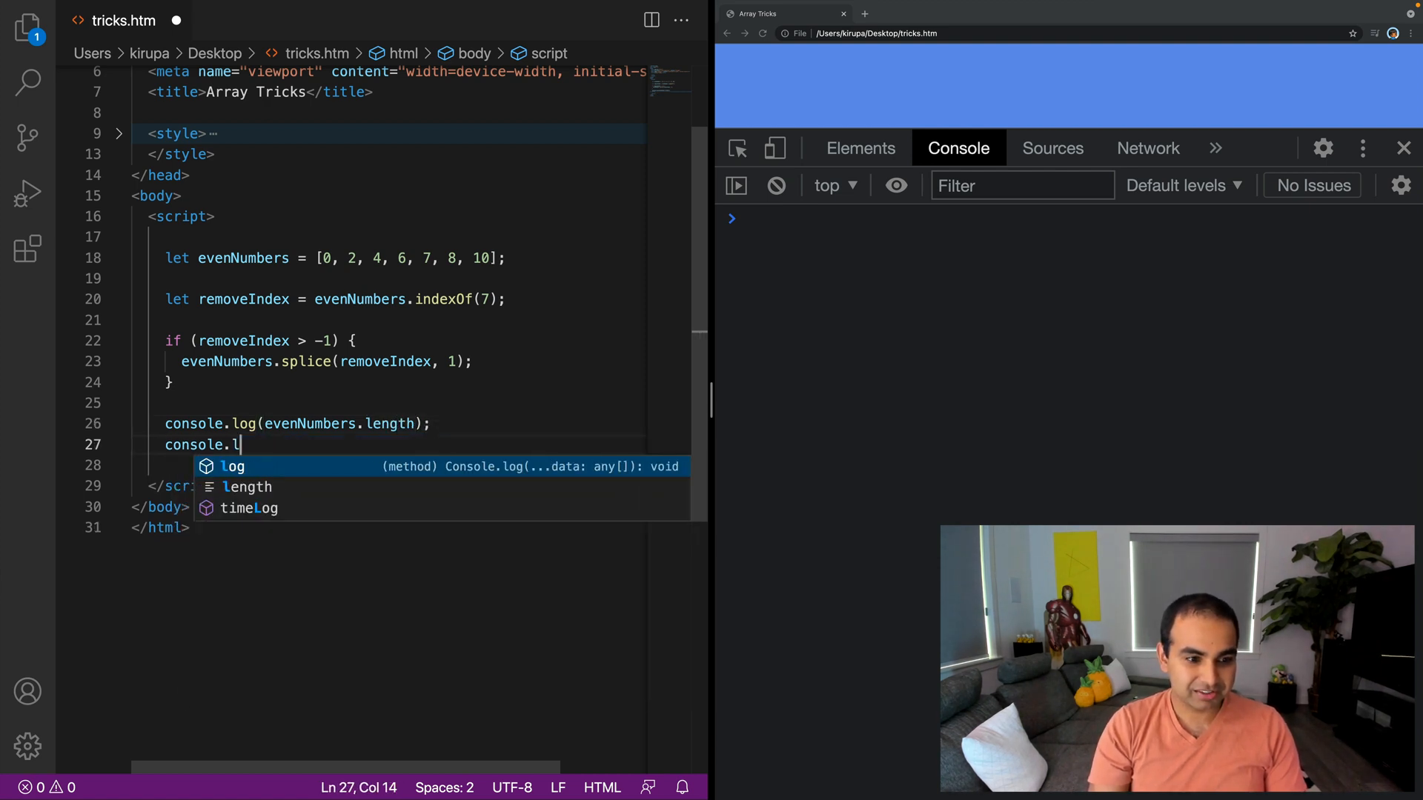
pyautogui.write('og(evenNumbers);')
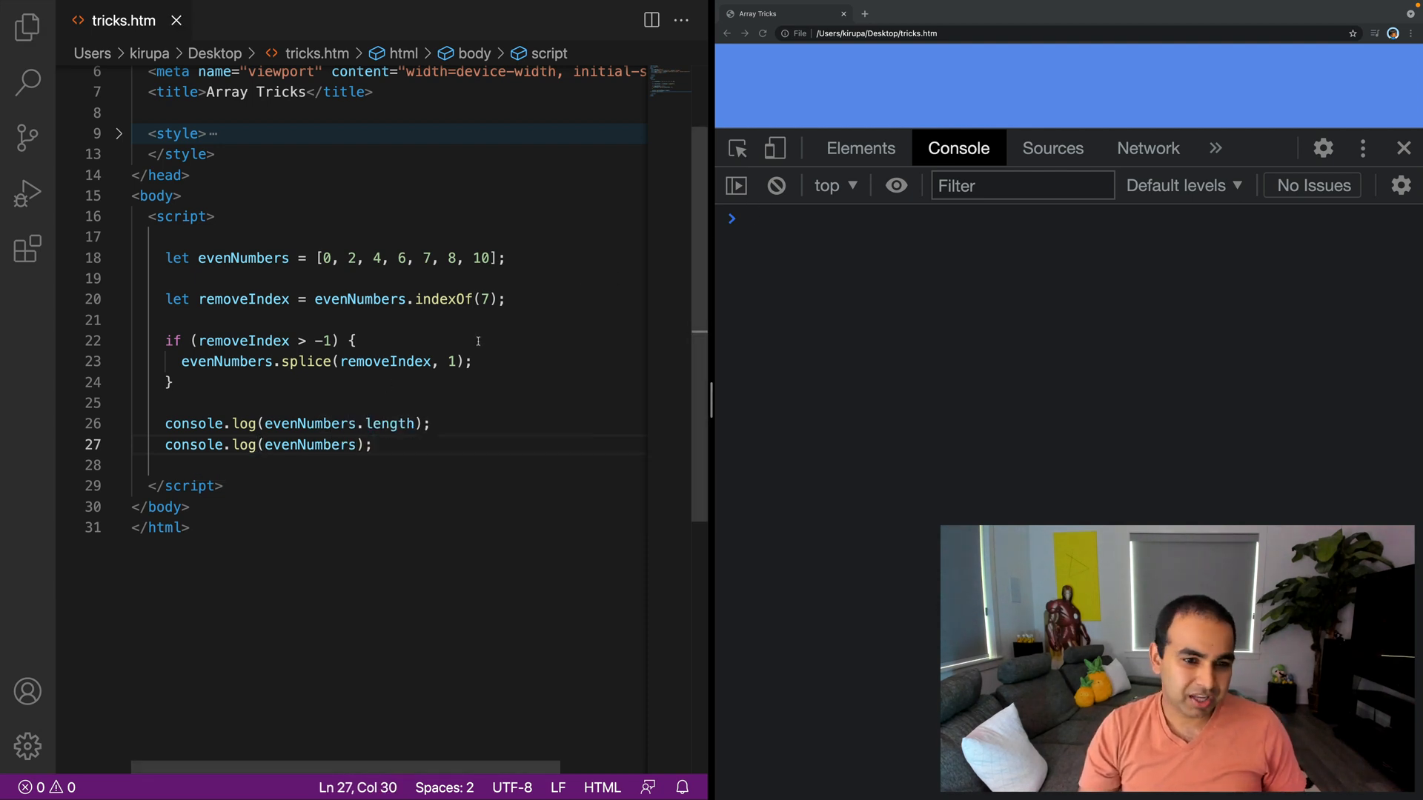
# Step: Reload the page and expand the logged array showing length 6 and [0, 2, 4, 6, 8, 10]
pyautogui.click(761, 34)
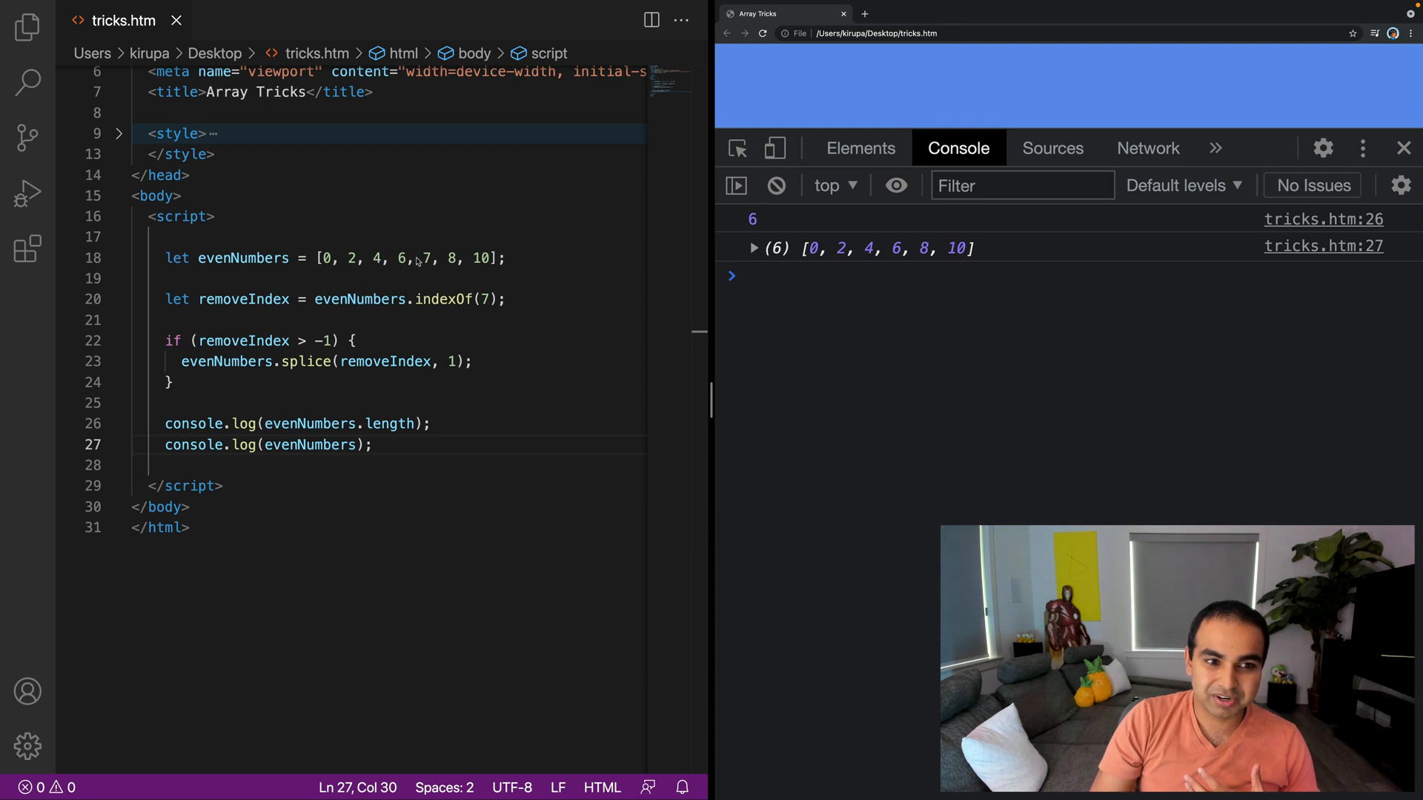
pyautogui.click(752, 248)
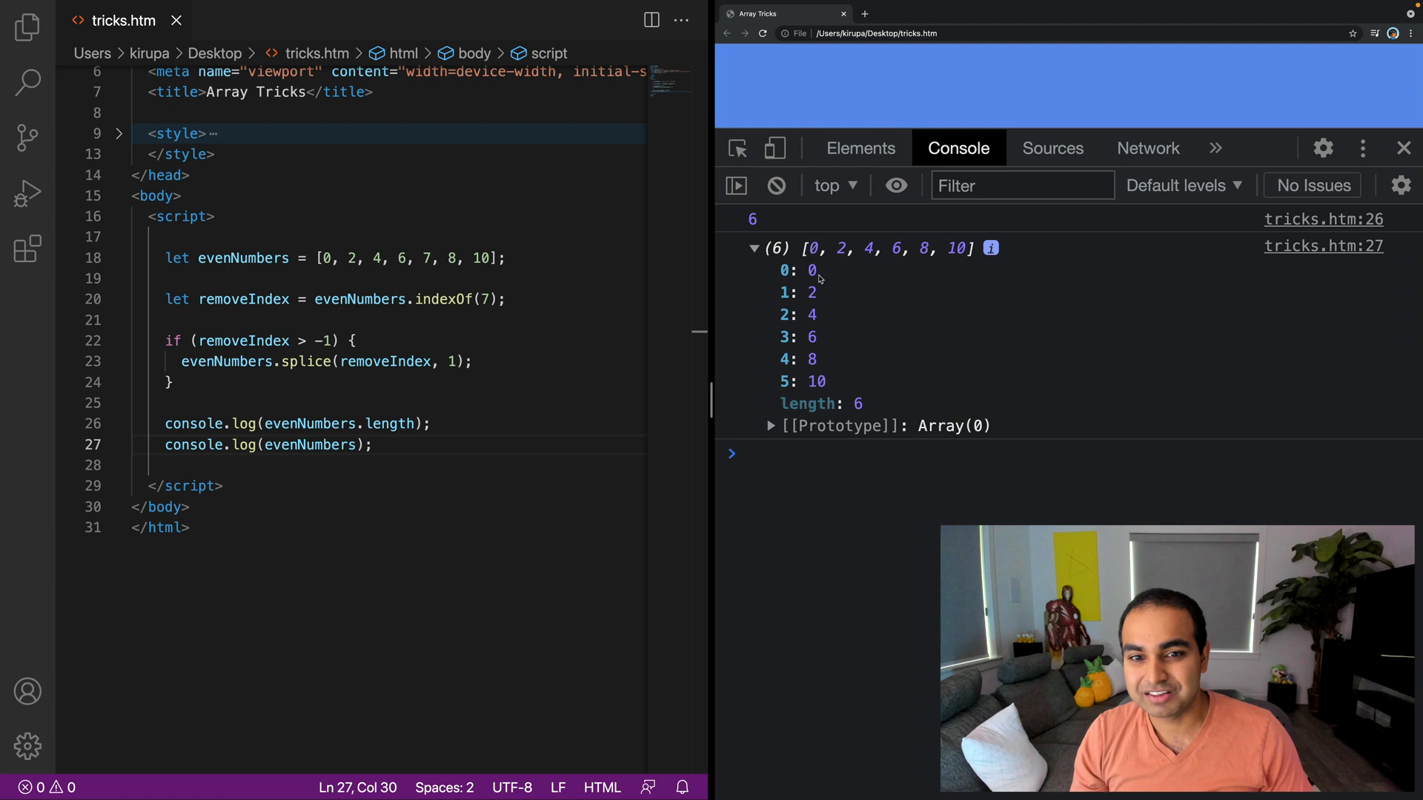
pyautogui.moveTo(737, 403)
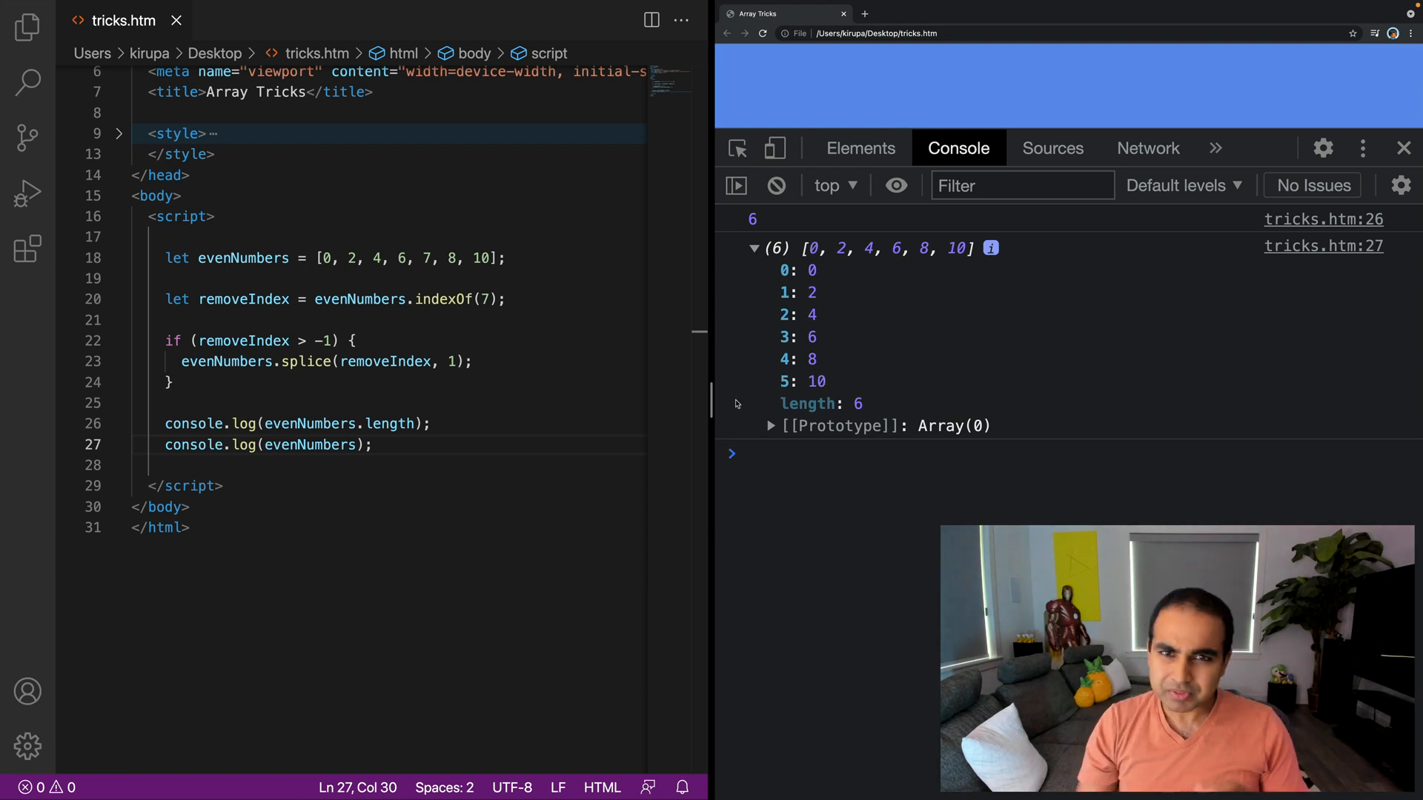
pyautogui.click(272, 464)
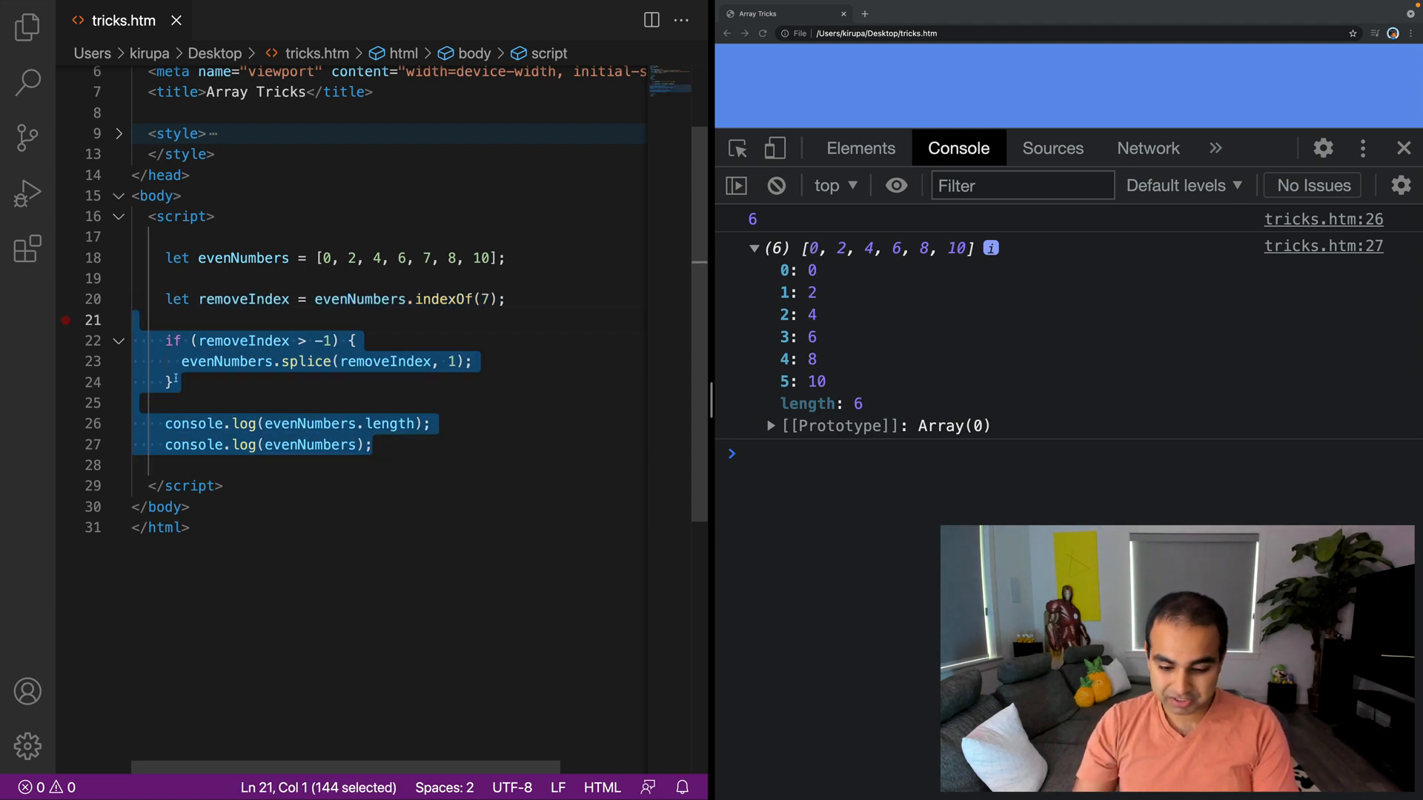
# Step: Remove the splice block and logs, writing delete evenNumbers[removeIndex]; in their place
pyautogui.press('Delete')
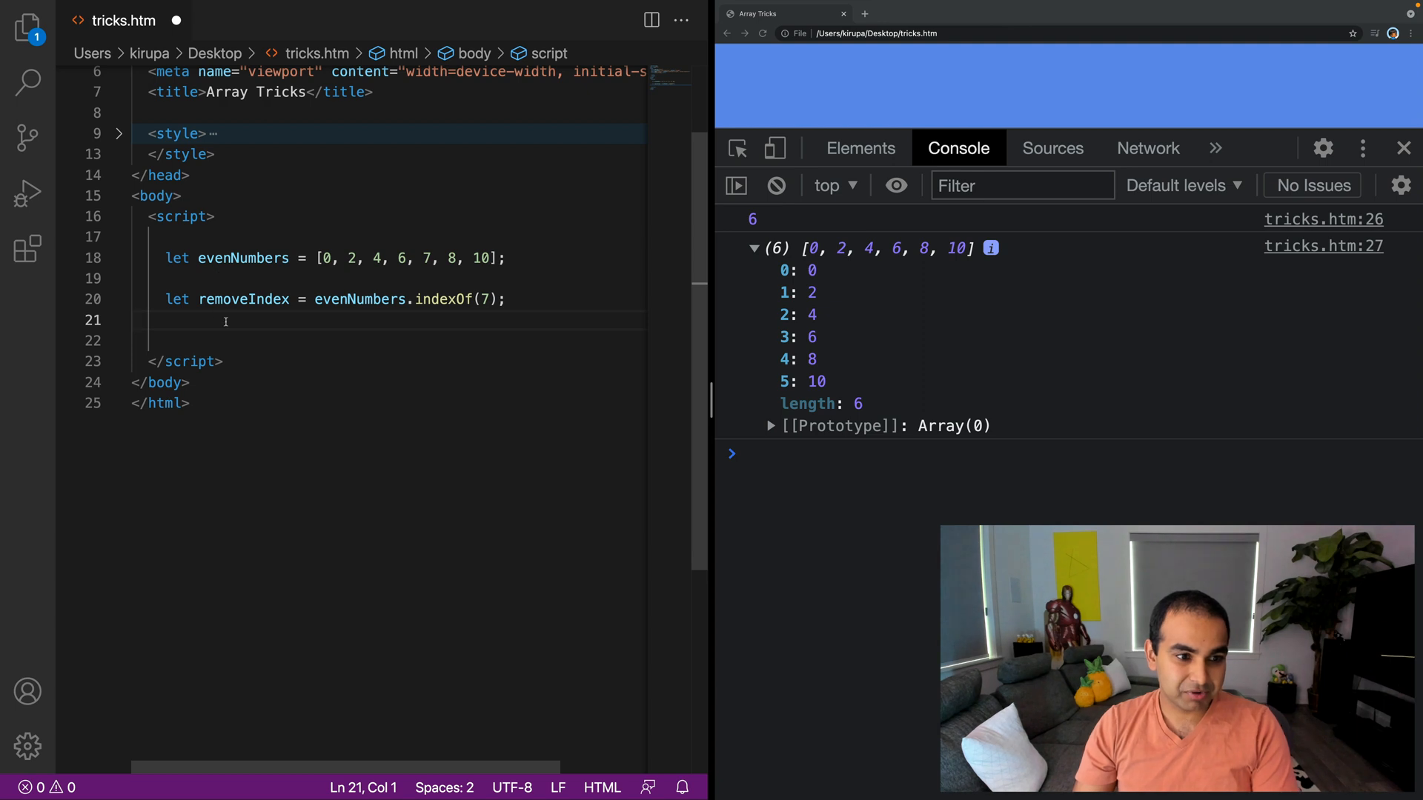
pyautogui.press('Enter')
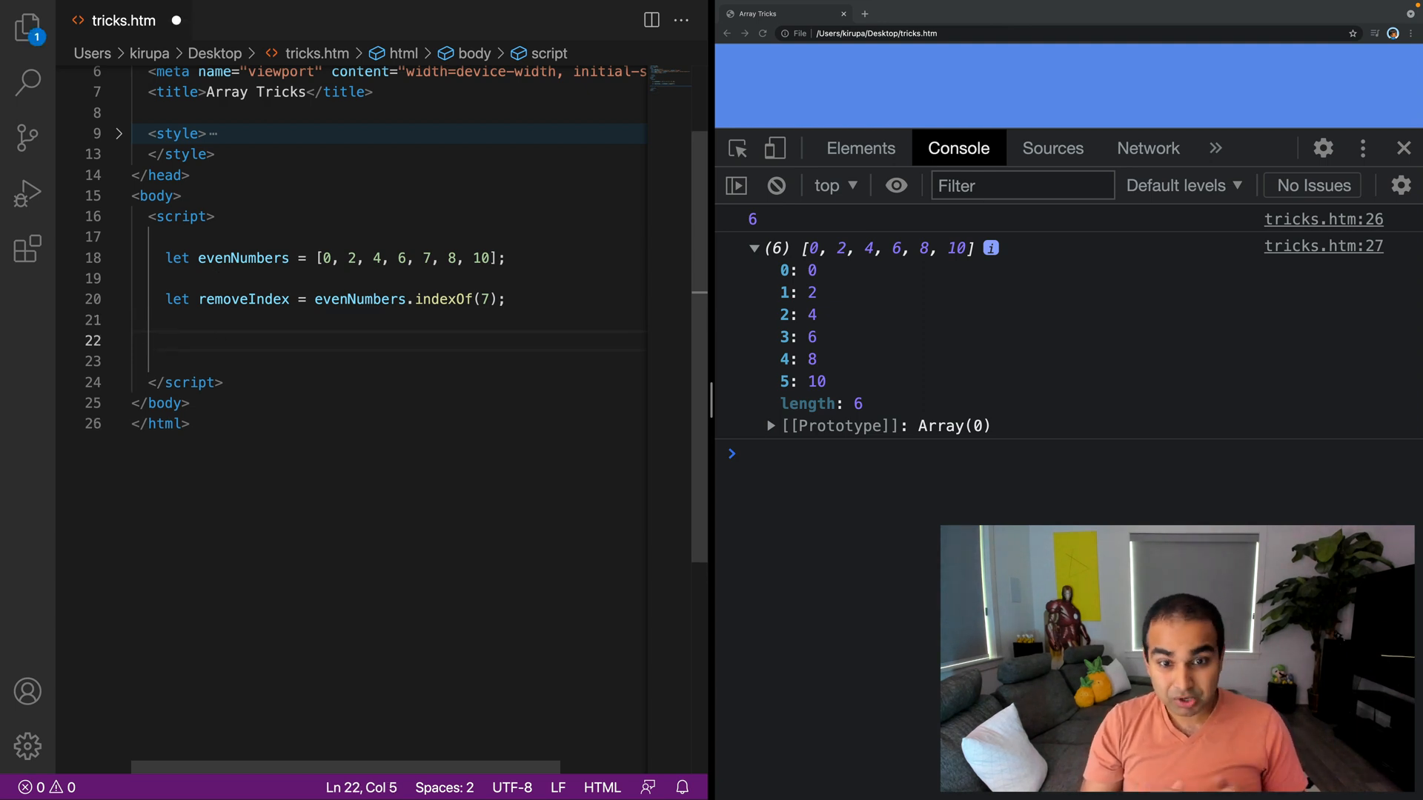
pyautogui.write('delete evenNumb')
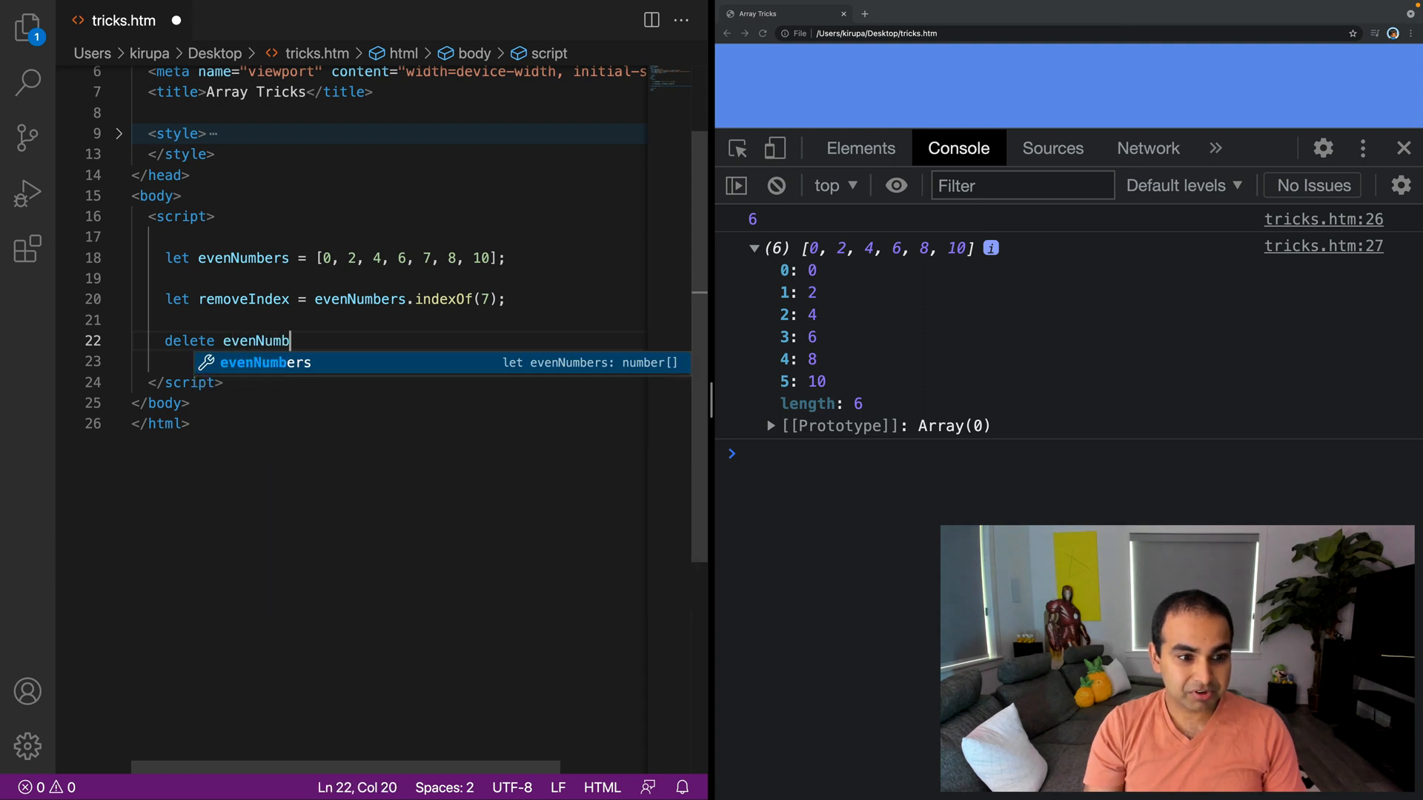
pyautogui.write('ers[]')
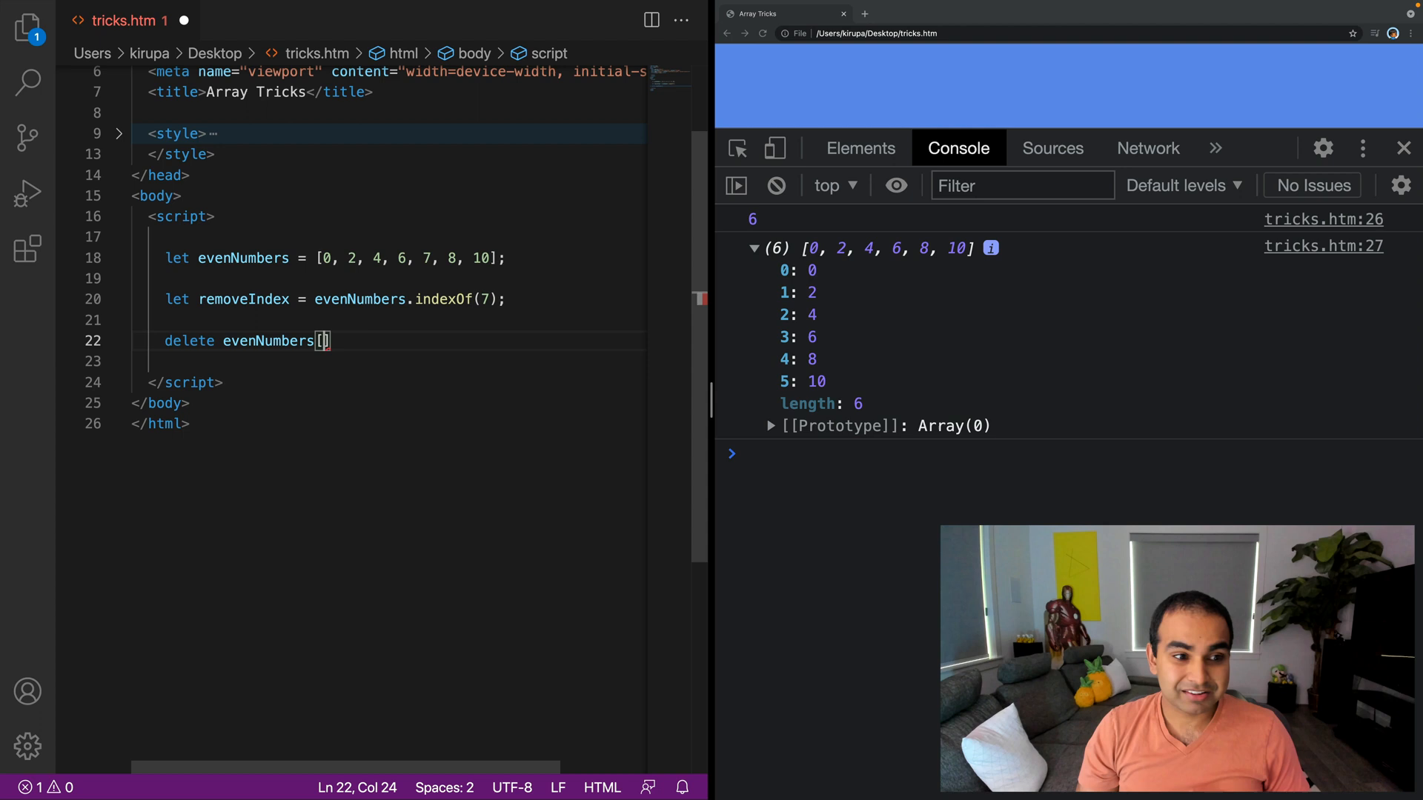
pyautogui.moveTo(471, 289)
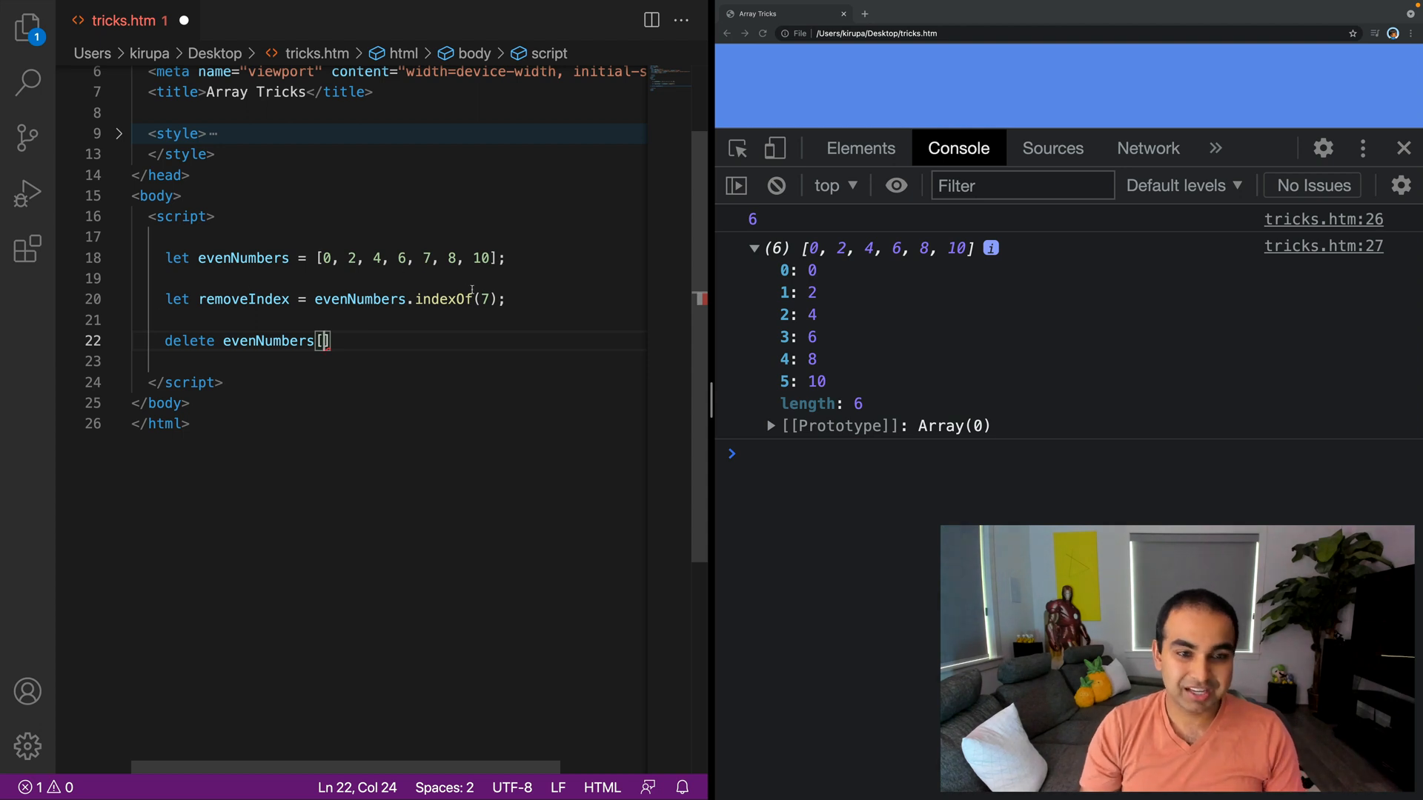
pyautogui.write('removeIndex')
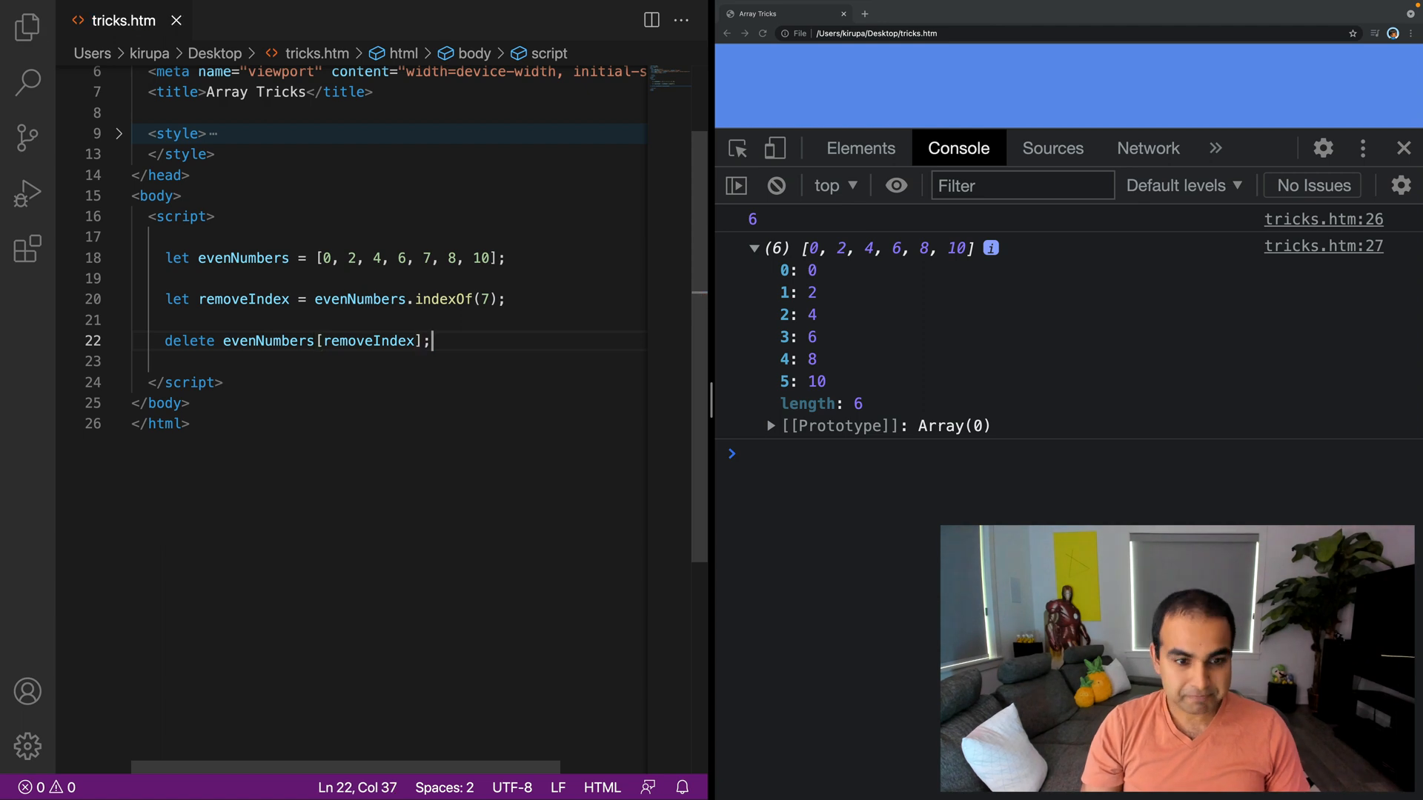
# Step: Write console.log(evenNumbers.length); and console.log(evenNumbers); after the delete line
pyautogui.write('co')
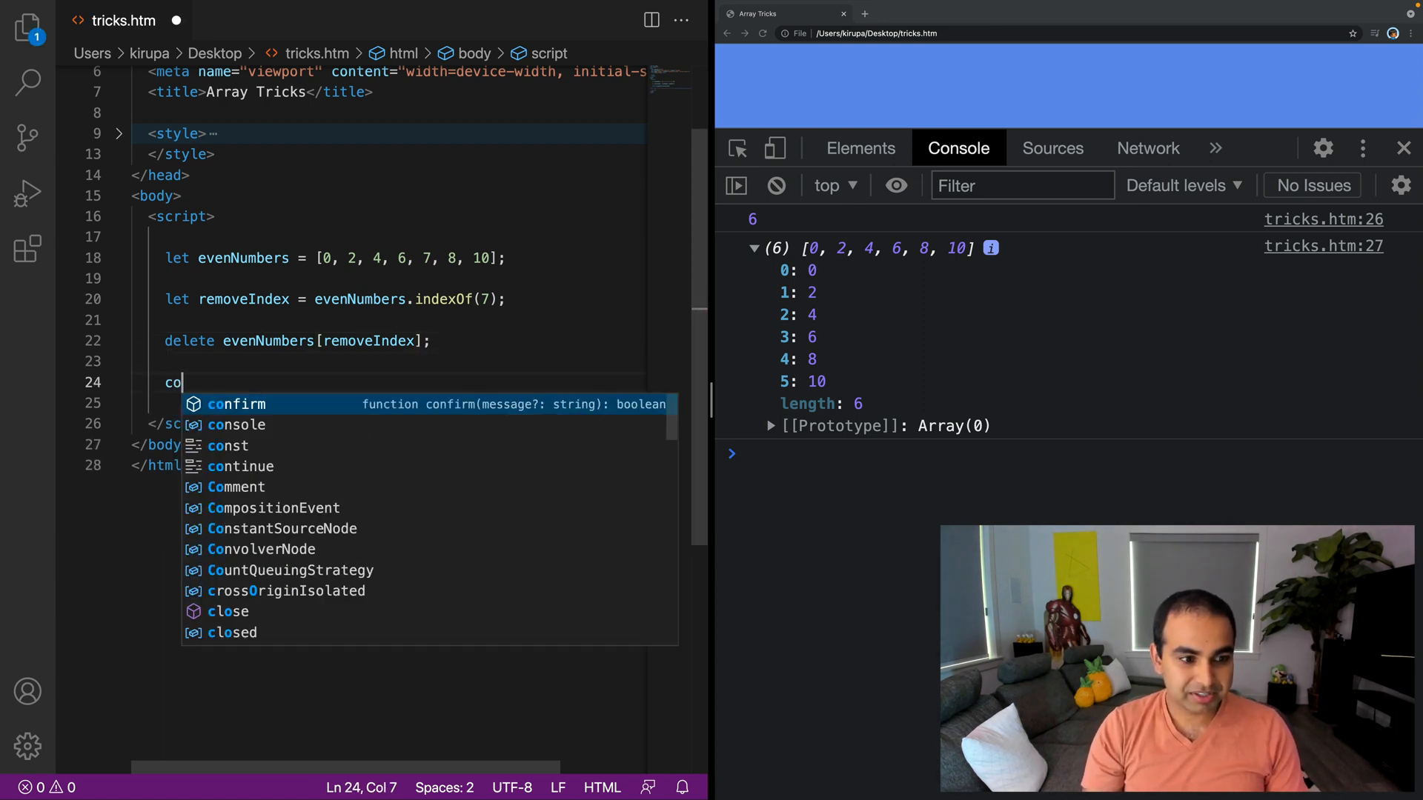
pyautogui.write('nsole.lo')
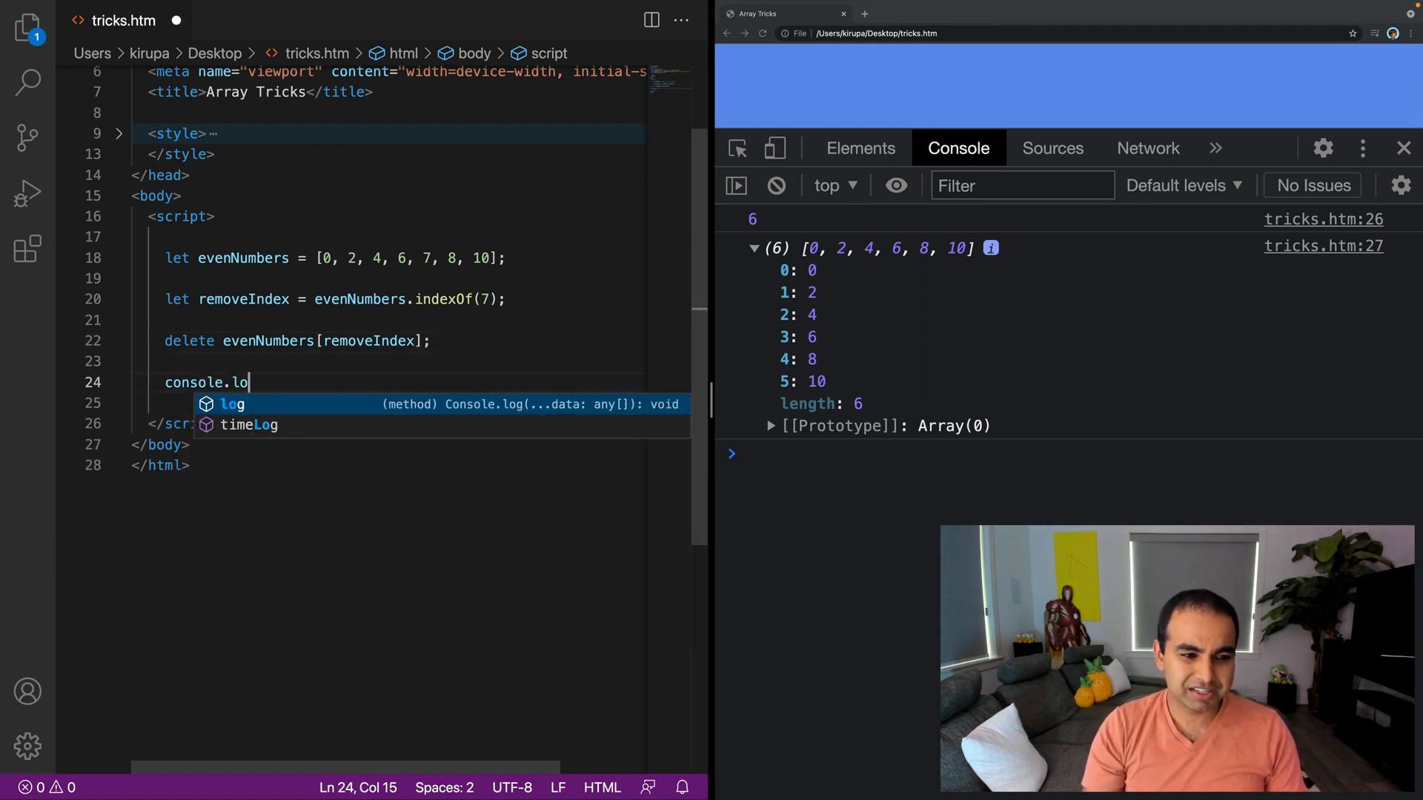
pyautogui.write('g(evenNumbers)')
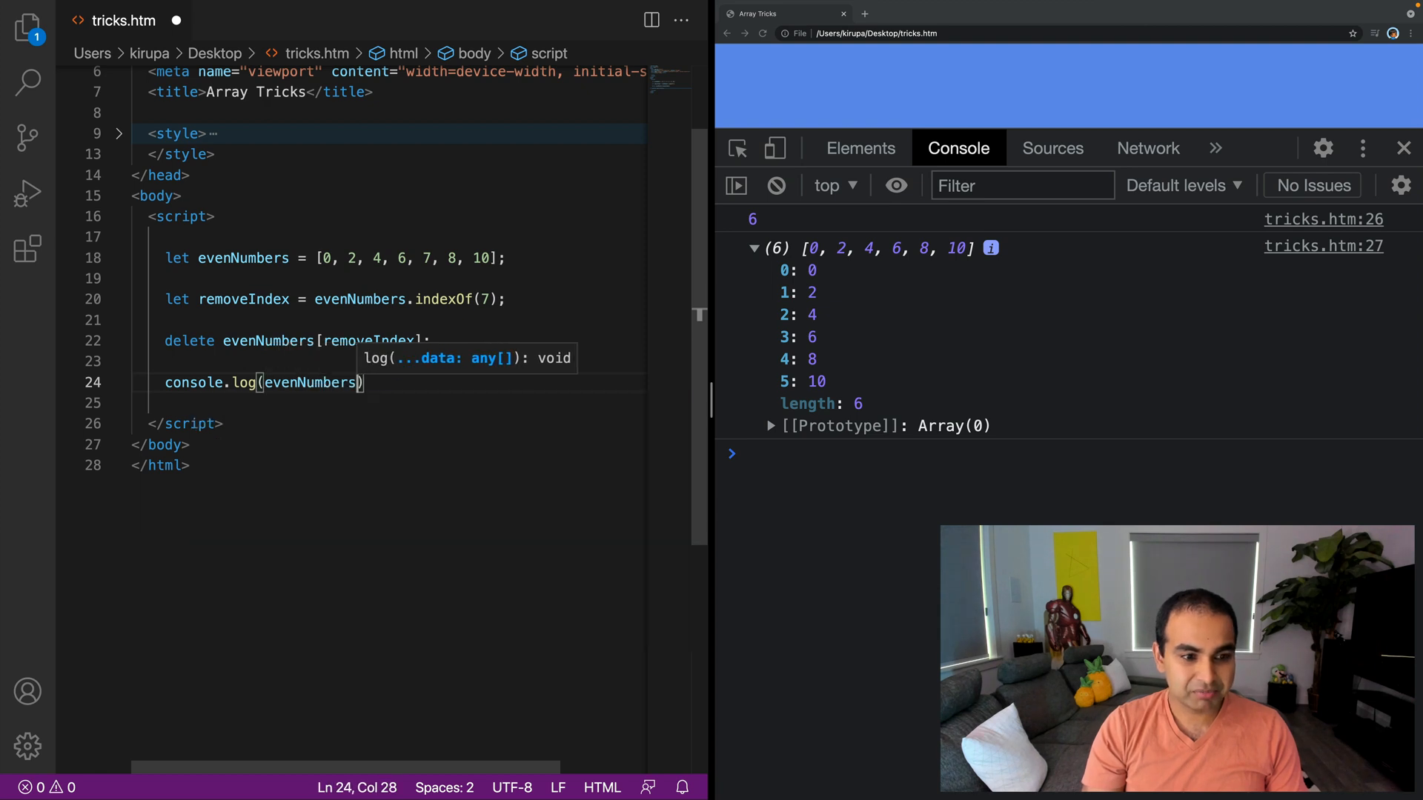
pyautogui.write('.length);')
pyautogui.click(387, 404)
pyautogui.write('console.log(')
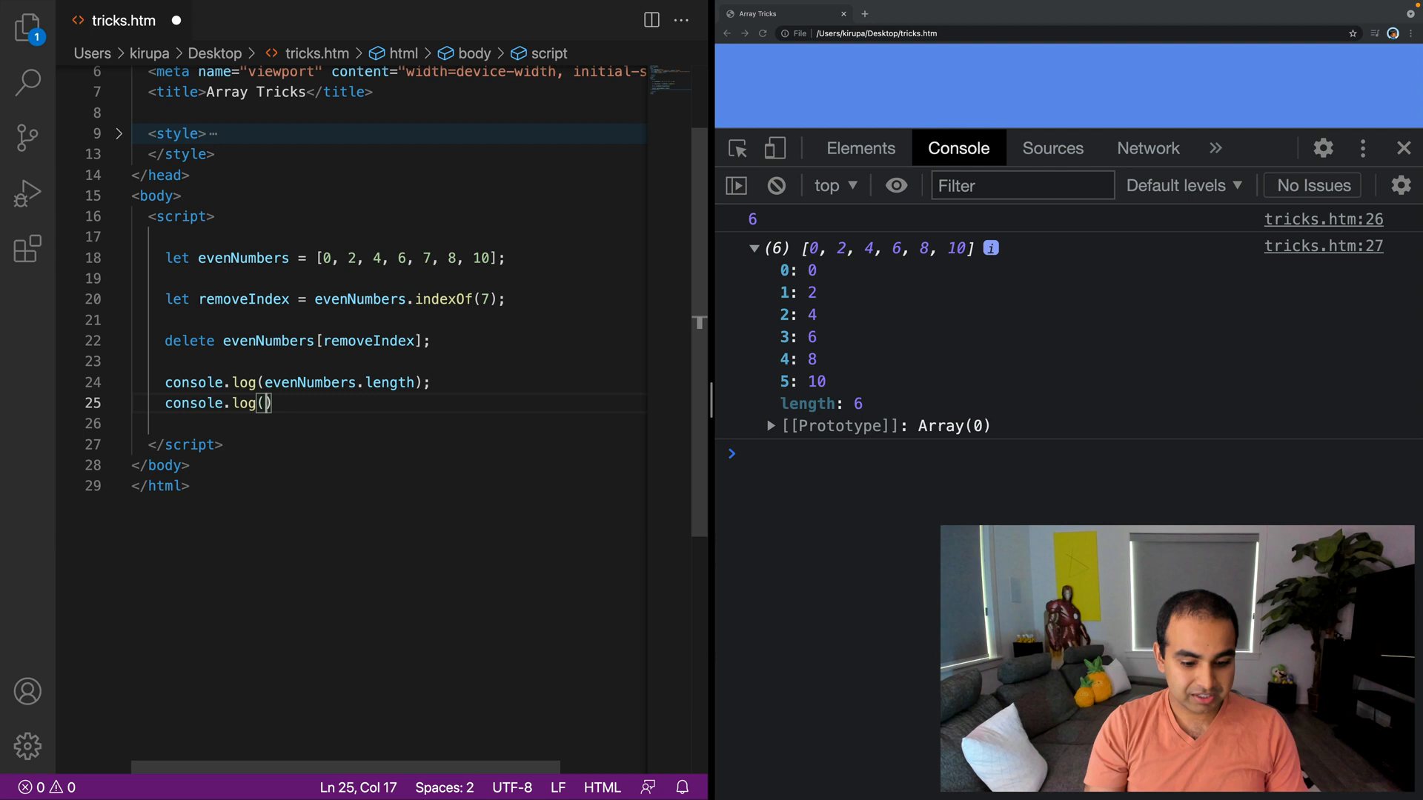
pyautogui.write('evenNumbers')
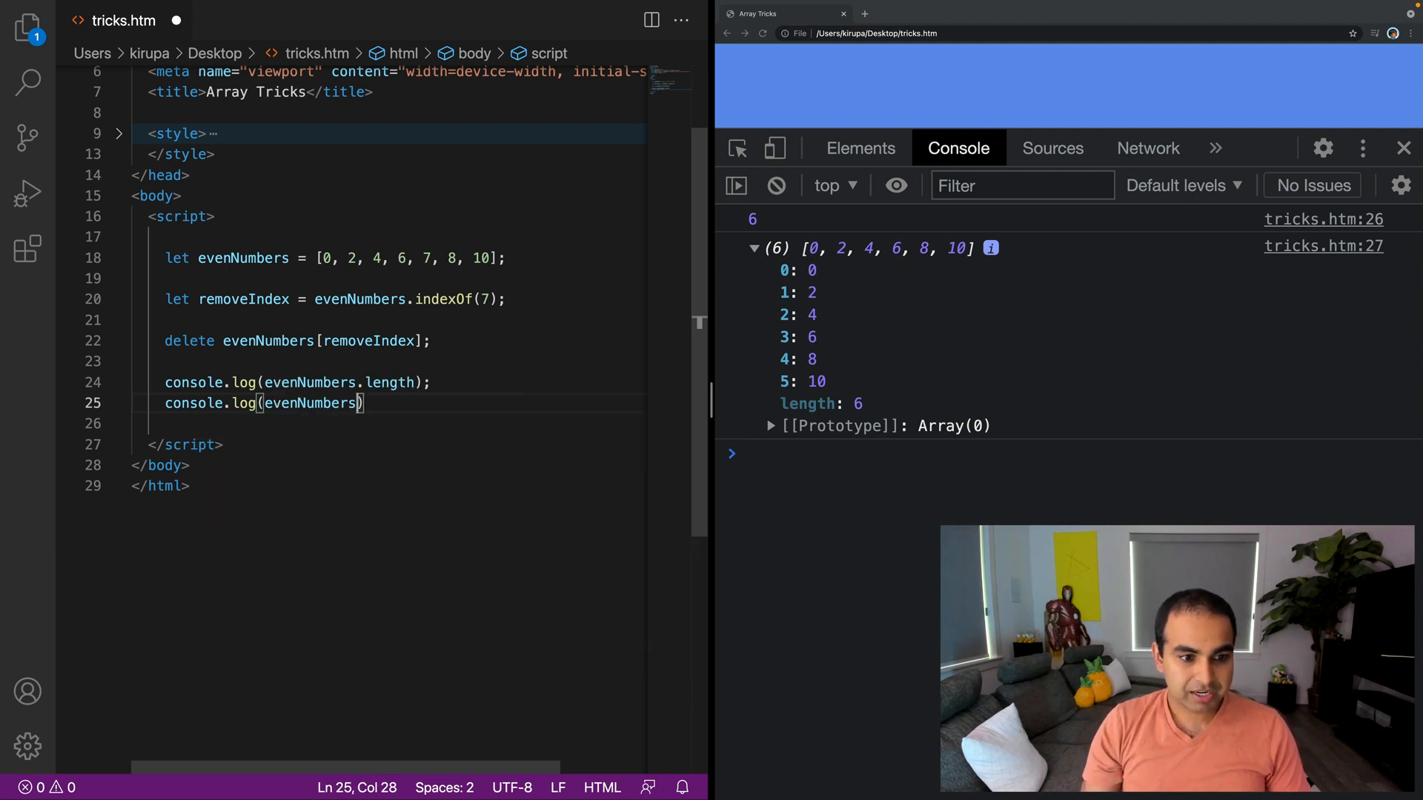
pyautogui.write(';')
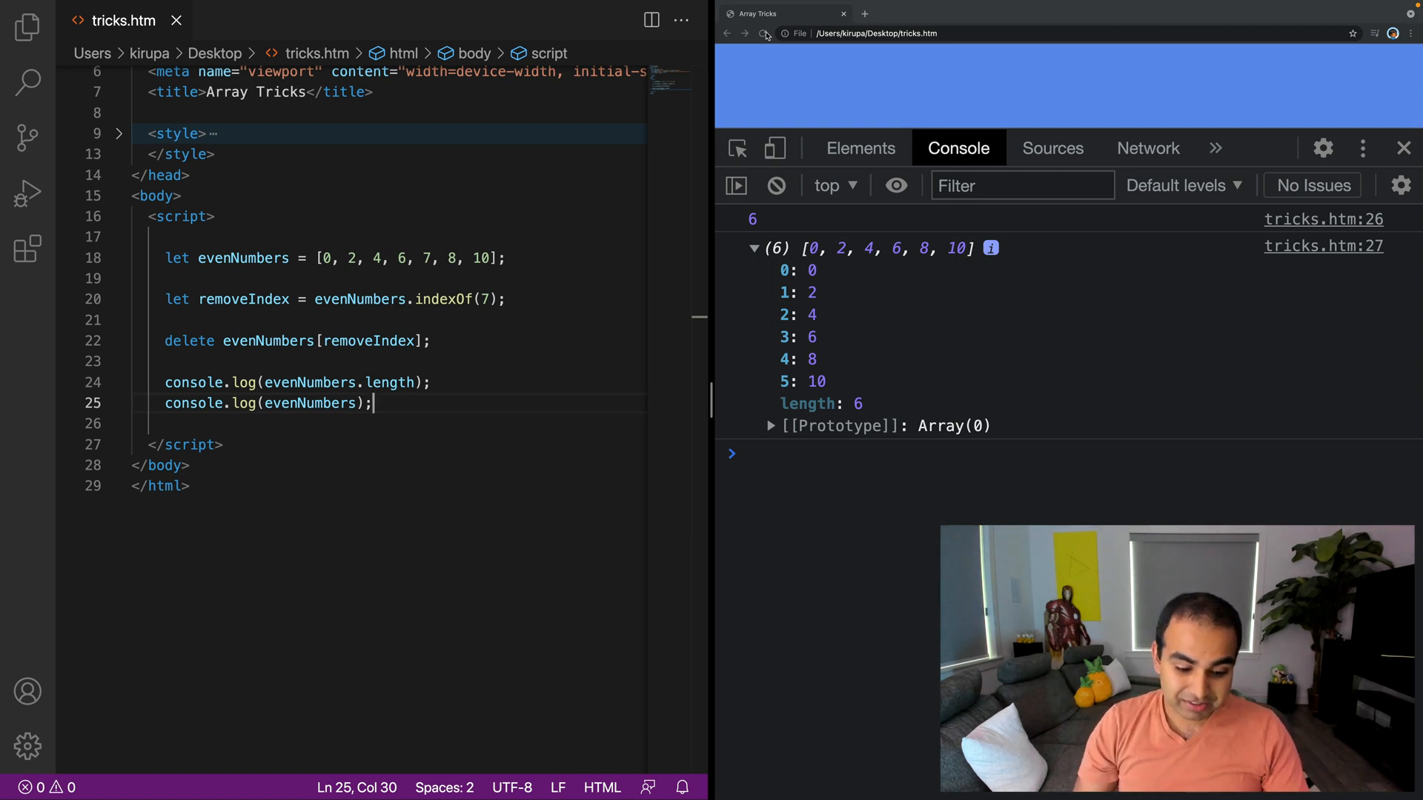
# Step: Reload the page and expand the array showing length 7 with an empty slot at index 4
pyautogui.click(765, 34)
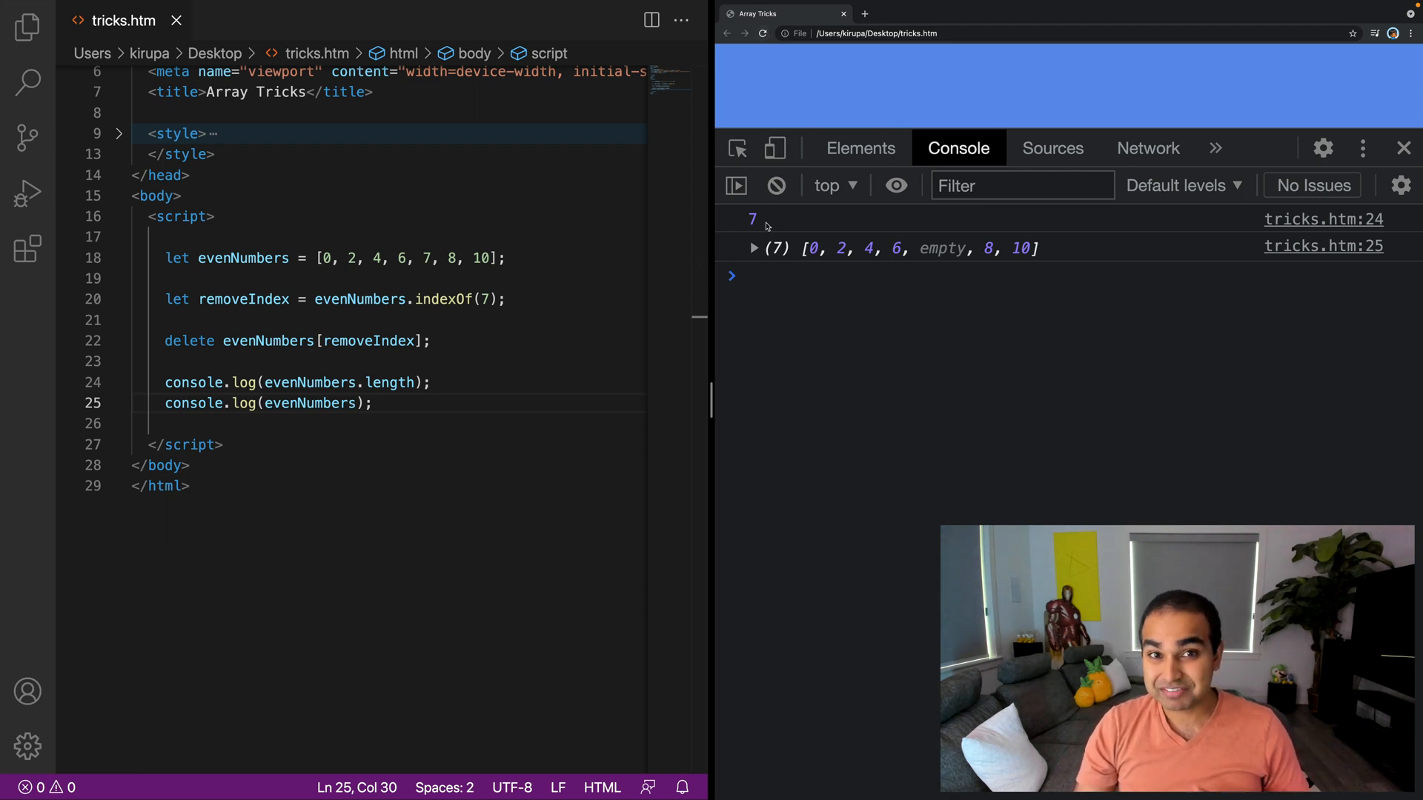
pyautogui.click(755, 247)
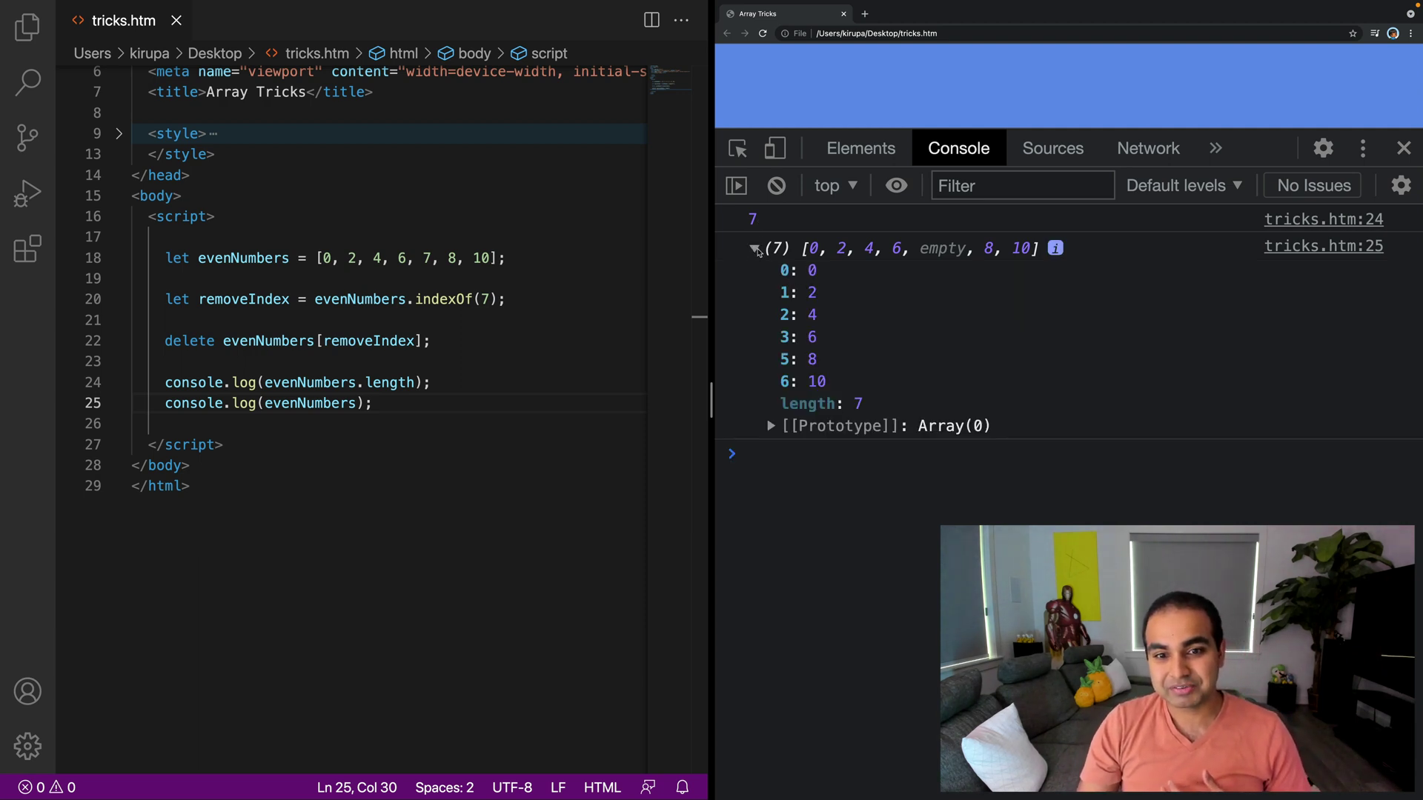
pyautogui.click(754, 247)
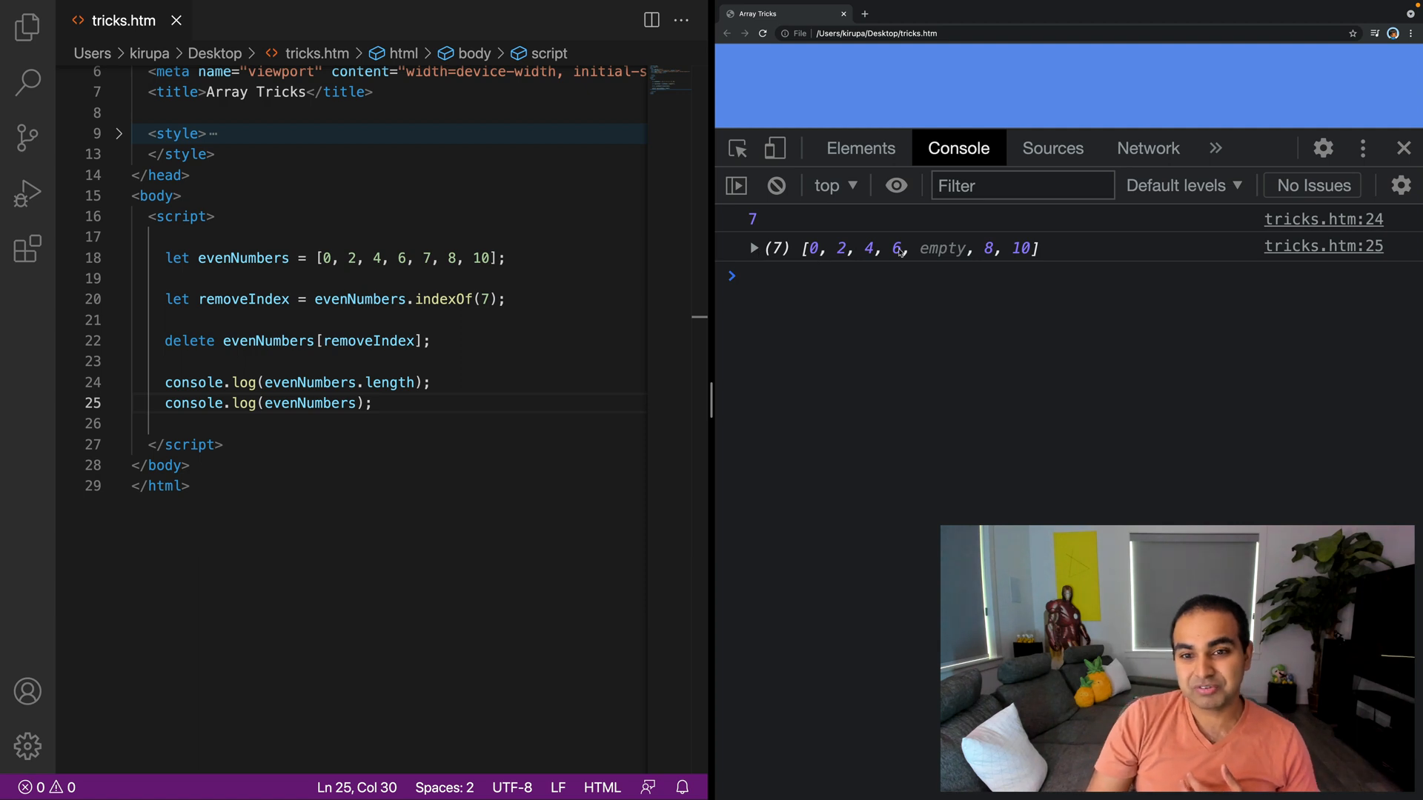
pyautogui.moveTo(747, 261)
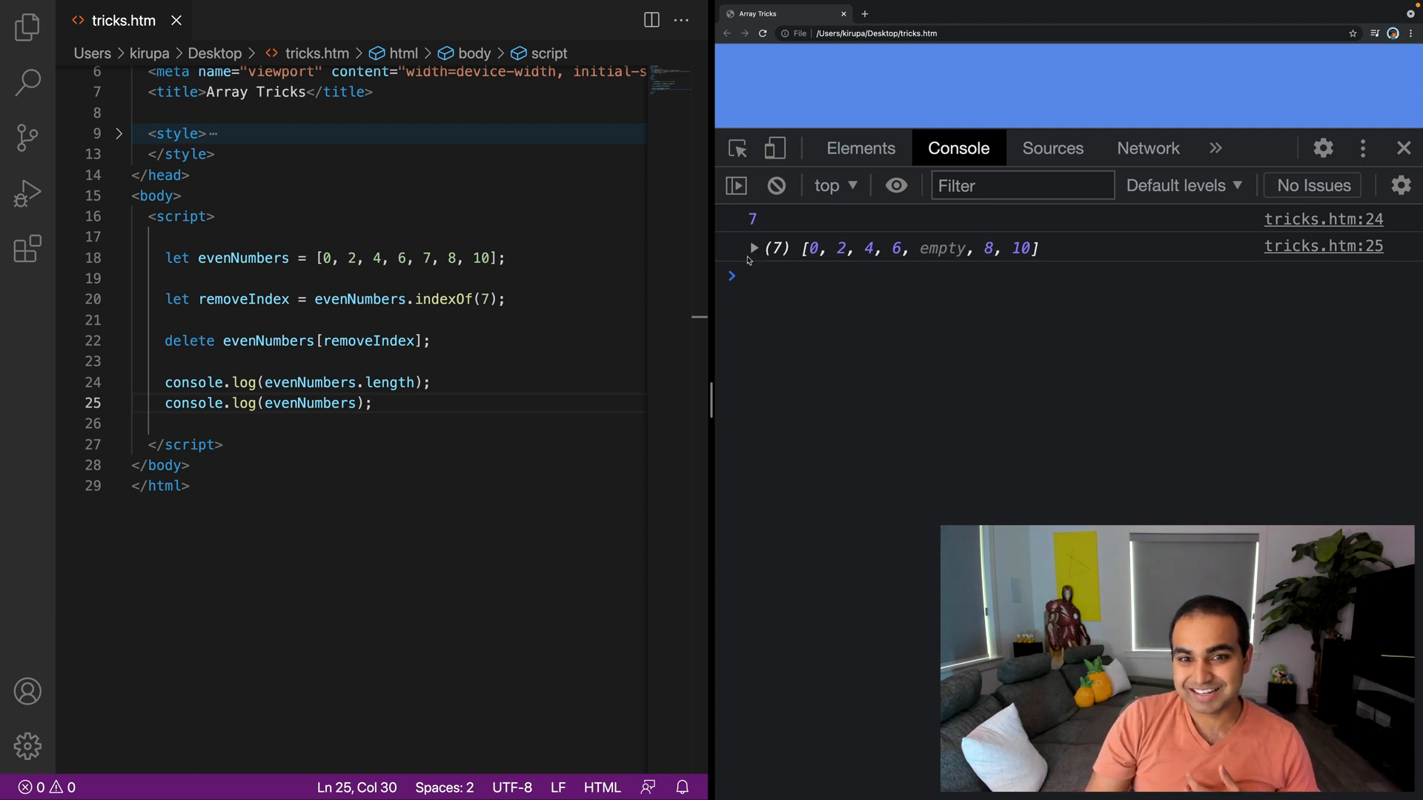
pyautogui.click(754, 247)
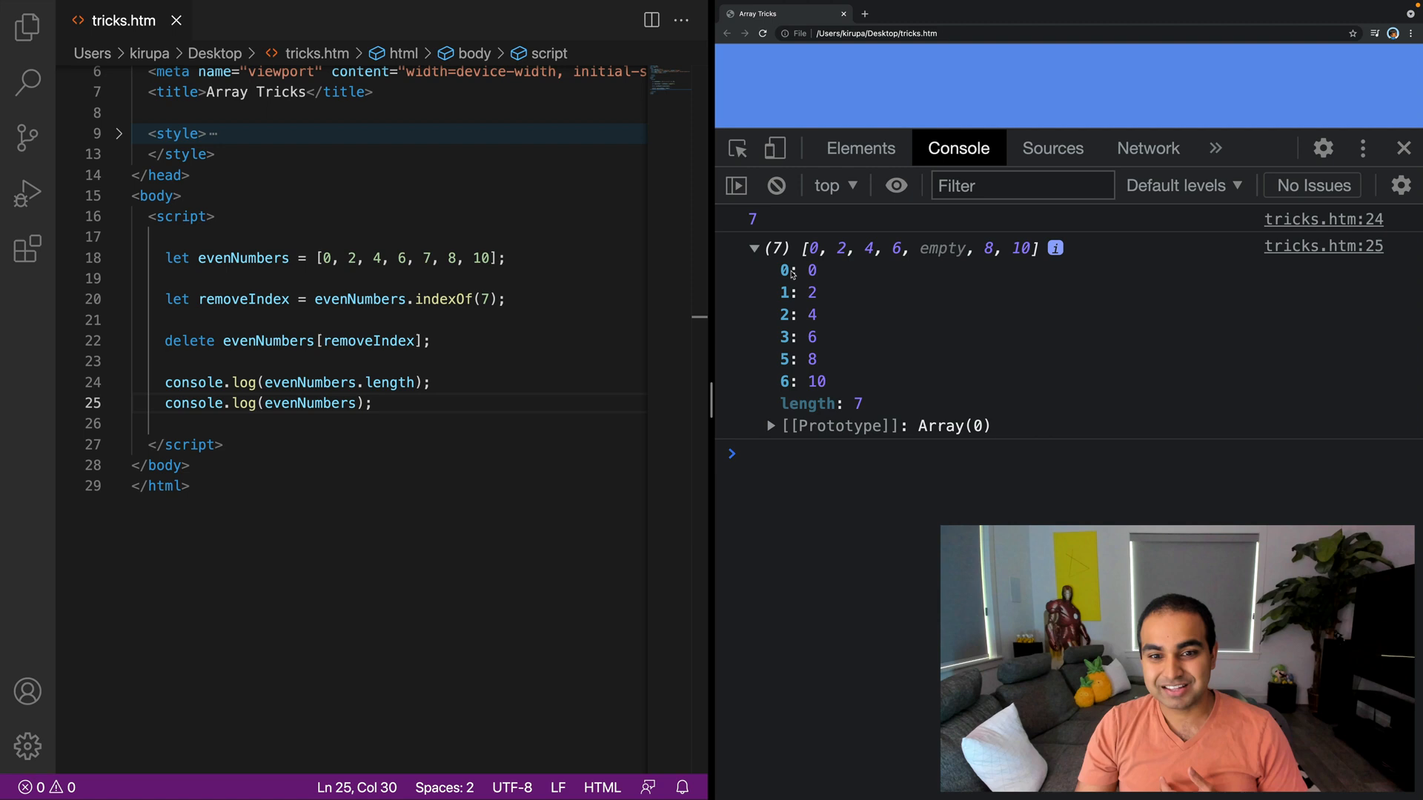
pyautogui.moveTo(787, 357)
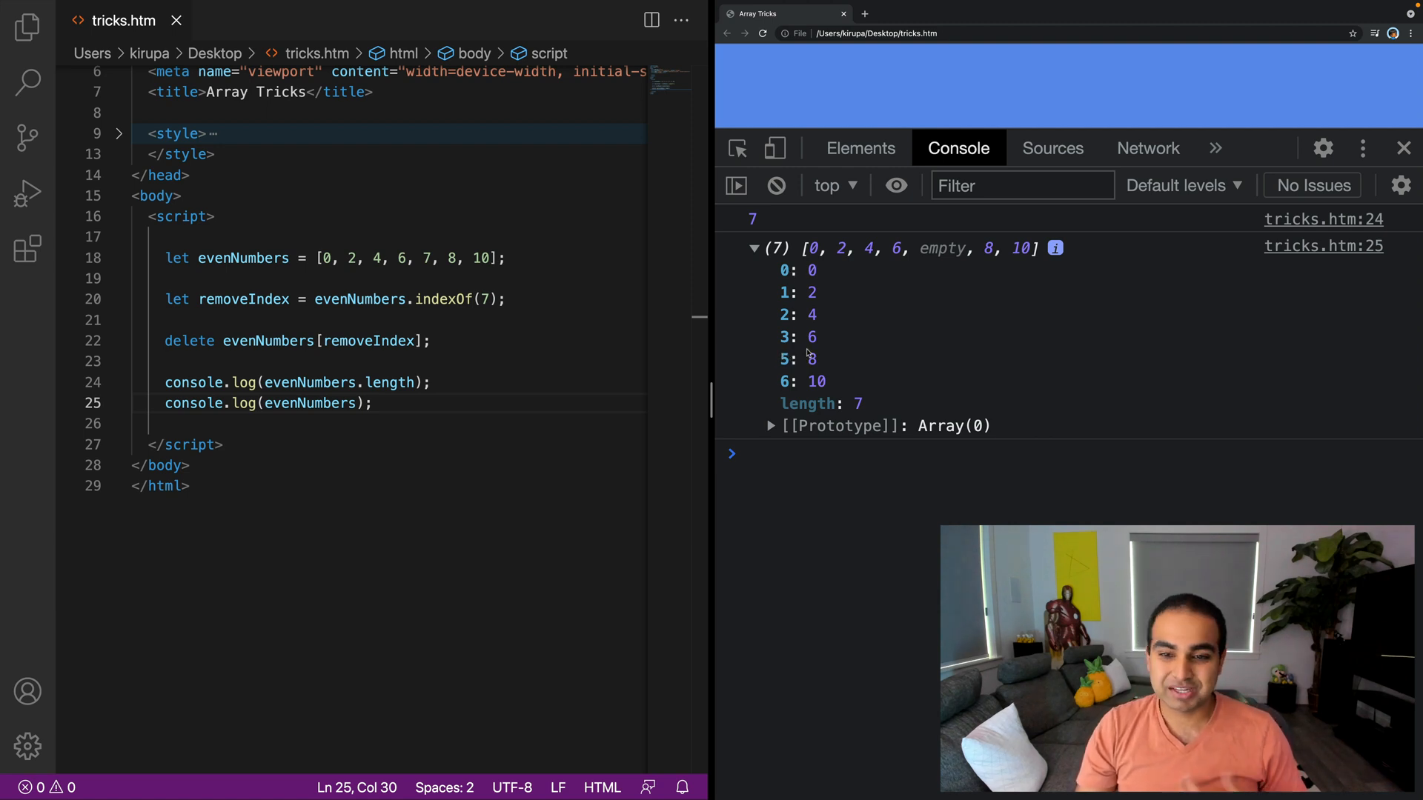
pyautogui.moveTo(1054, 248)
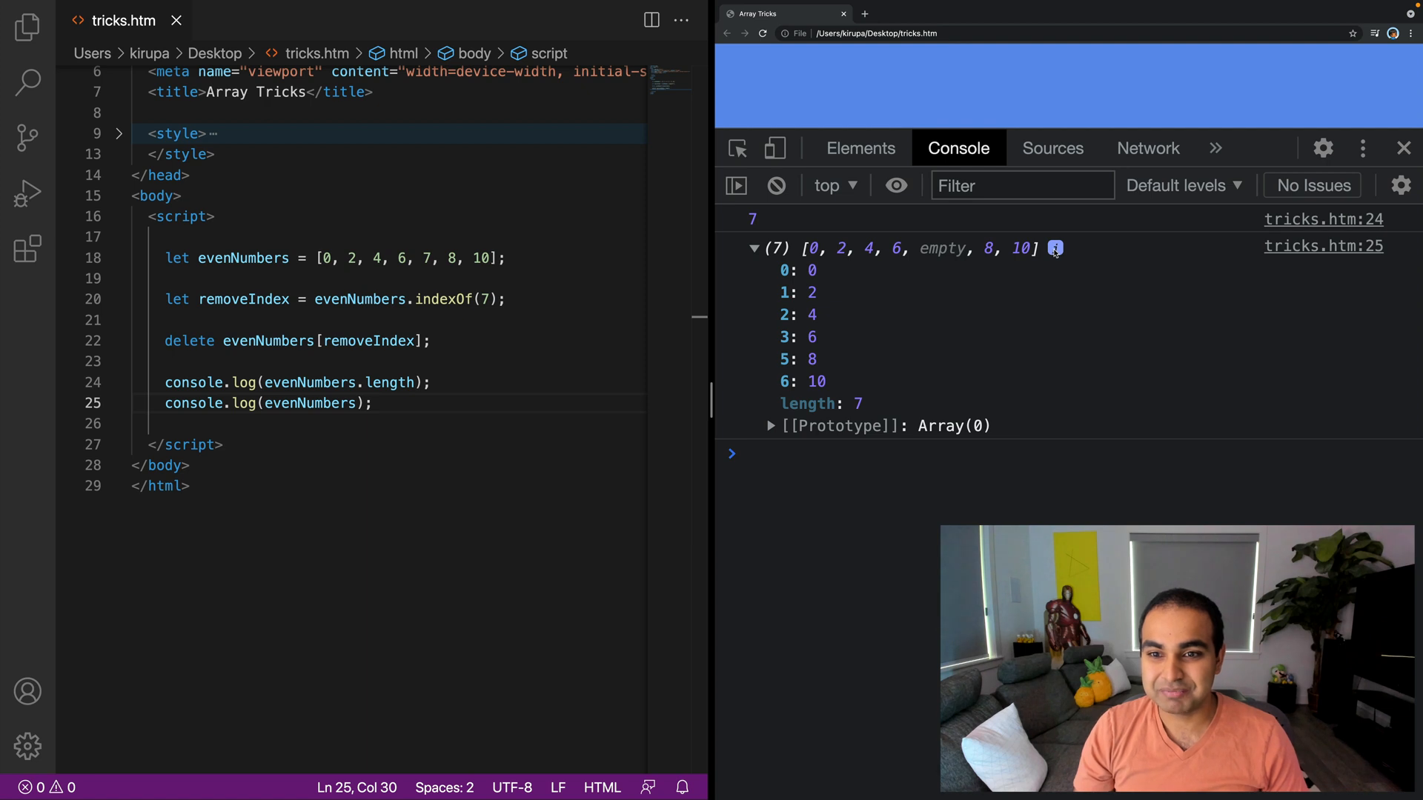
pyautogui.moveTo(801, 406)
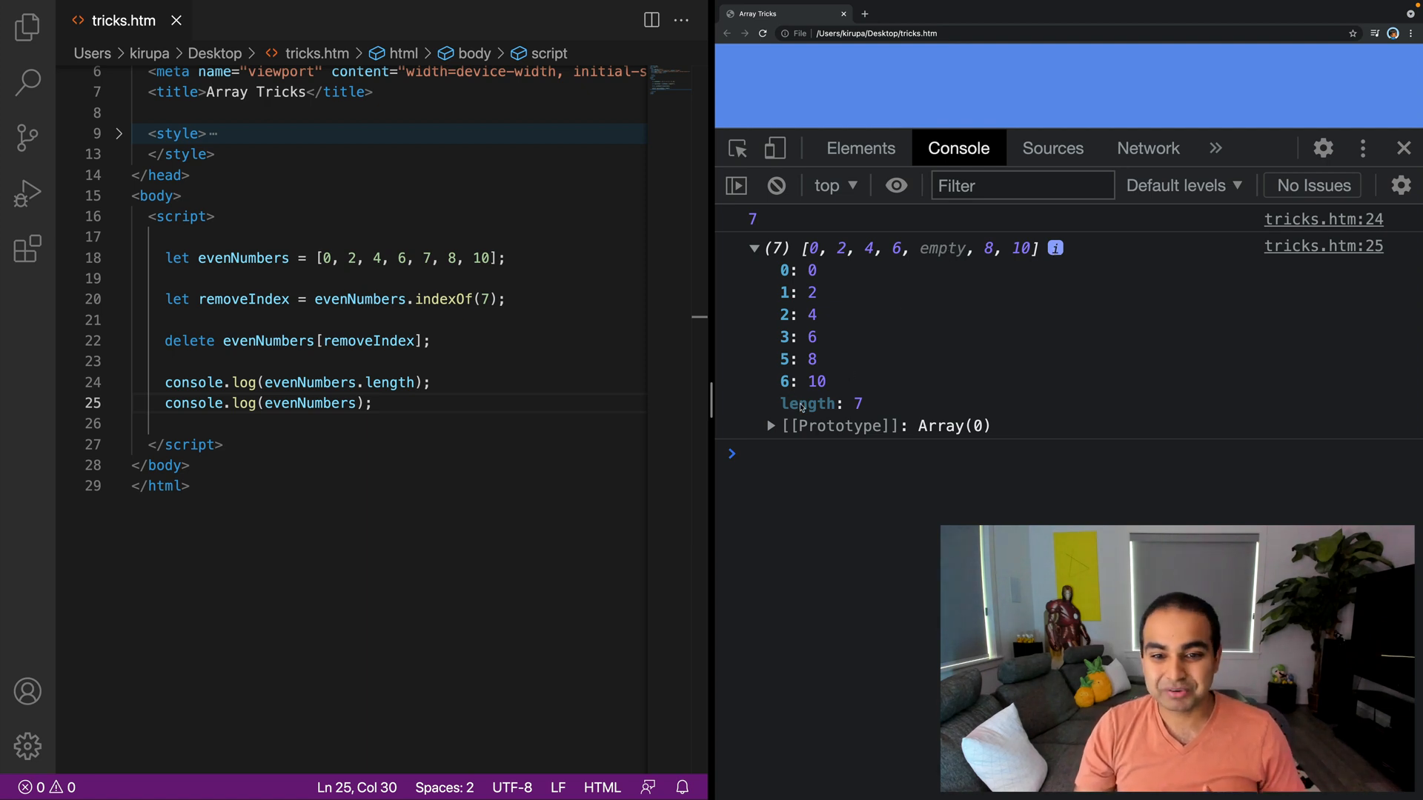